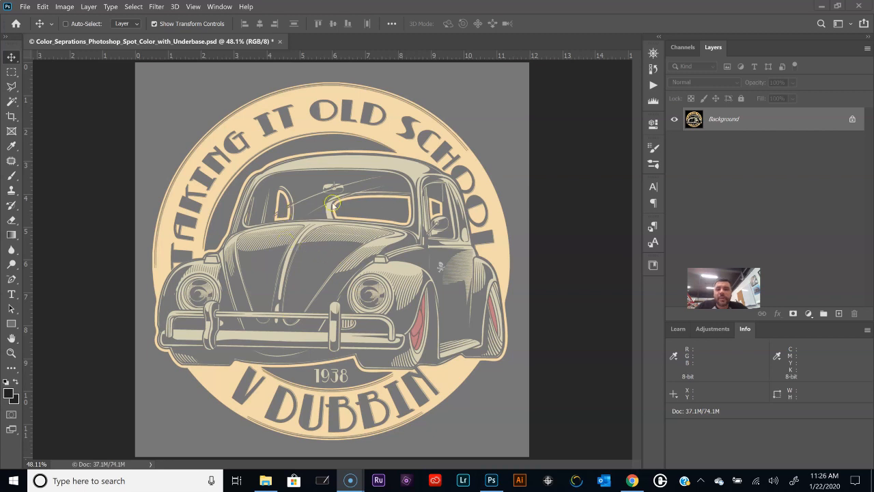
mouse_move(44, 333)
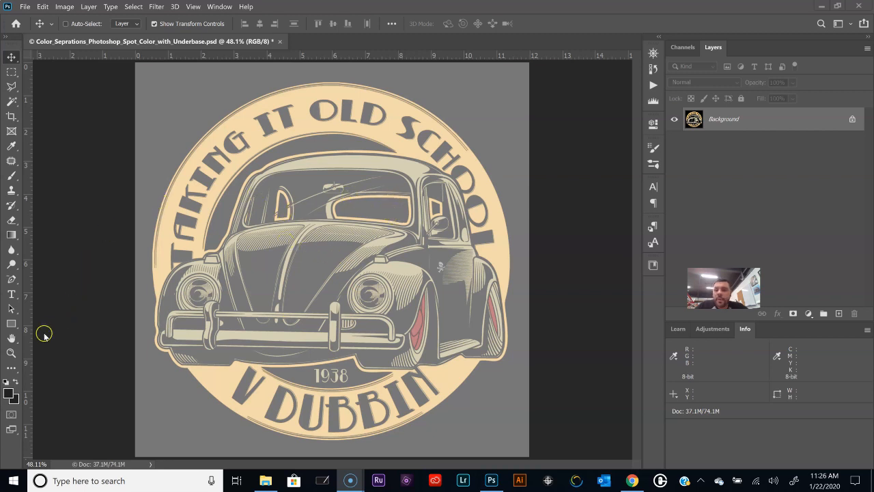
mouse_move(103, 198)
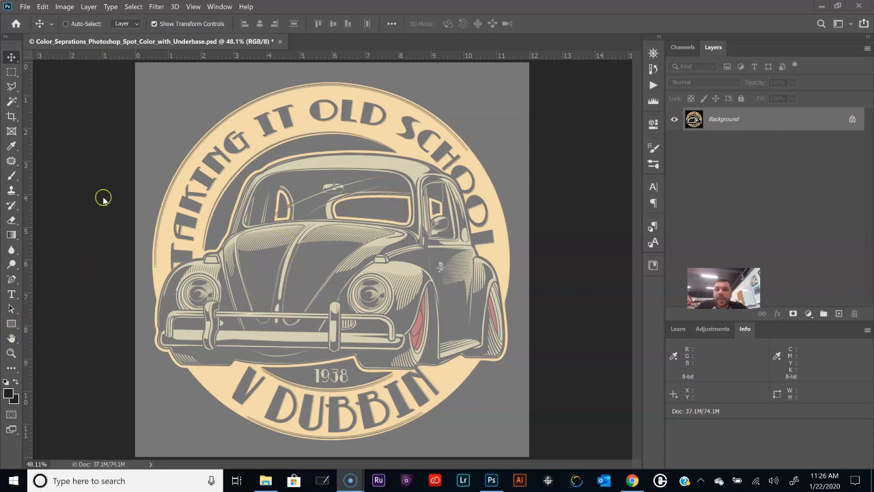
mouse_move(112, 171)
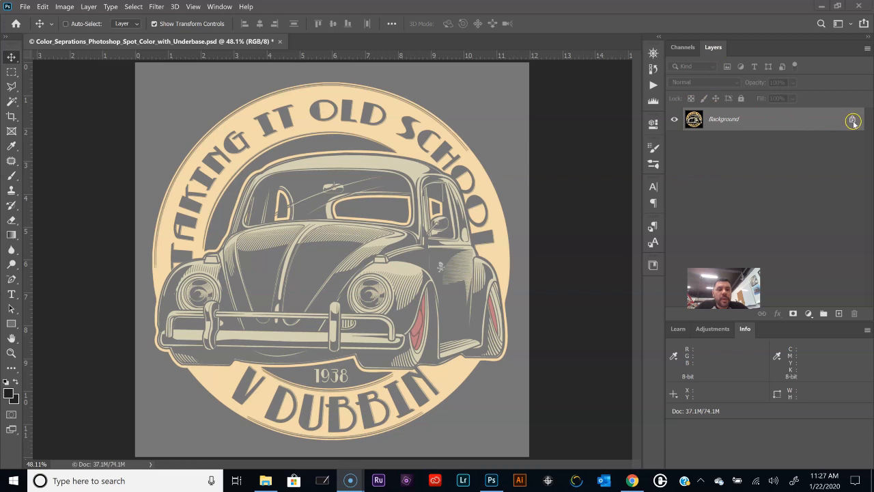
Unlock the Background into Layer 0, add a blank layer above it, and glance at the Channels panel
left_click(853, 119)
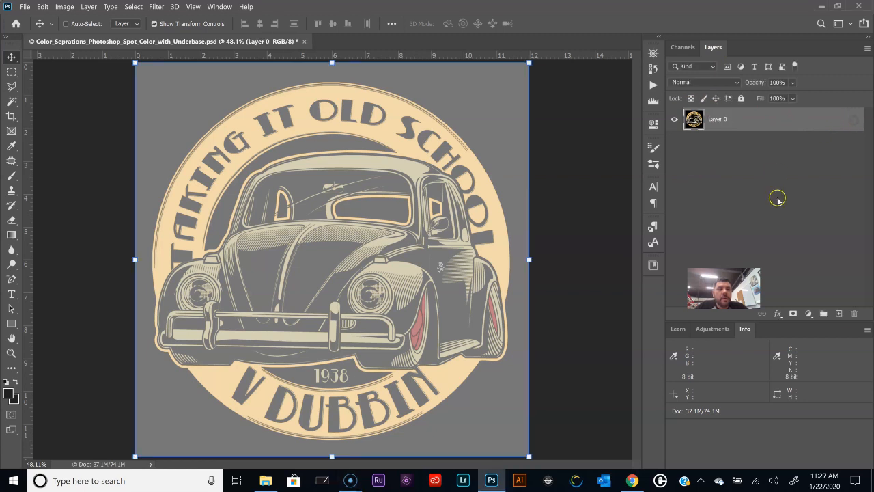
left_click(839, 313)
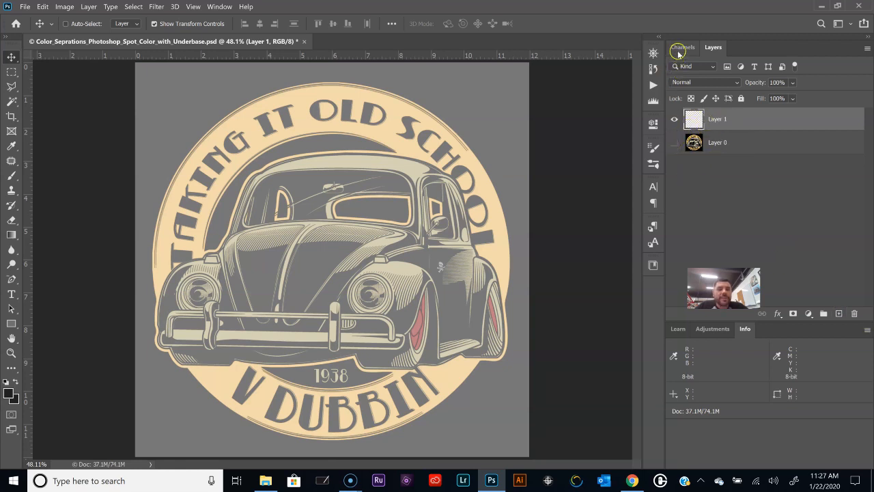
left_click(682, 47)
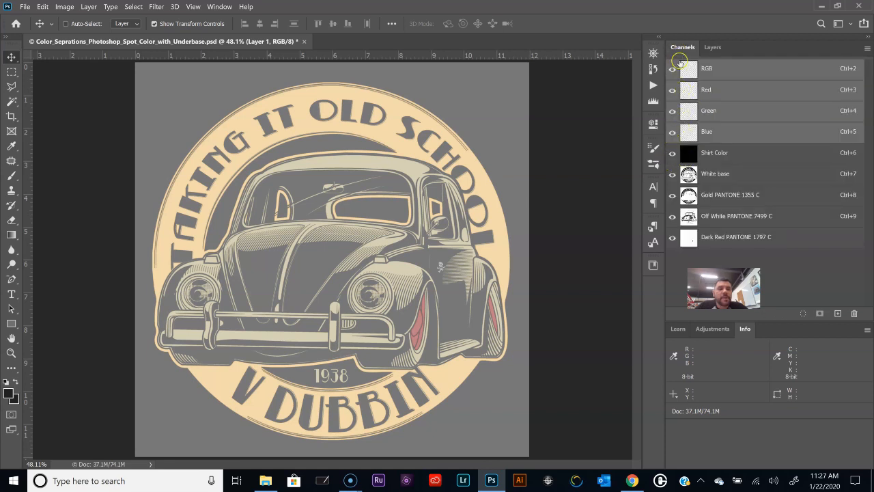
left_click(713, 47)
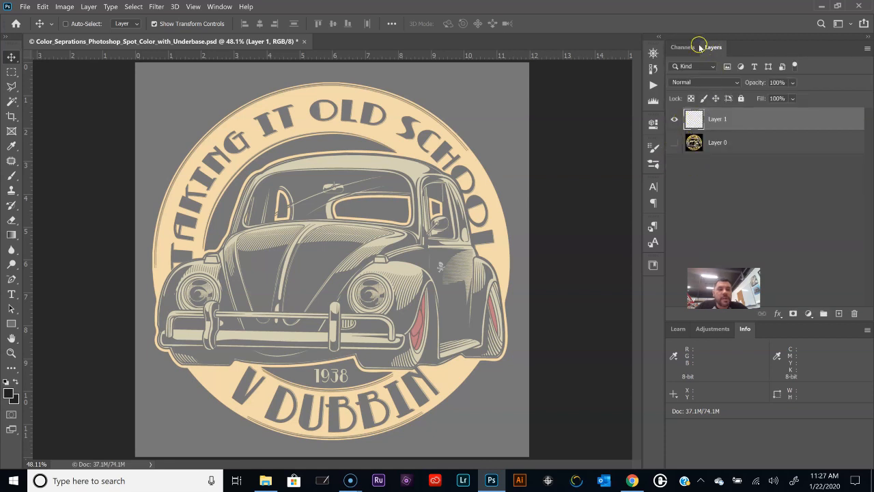
left_click(683, 46)
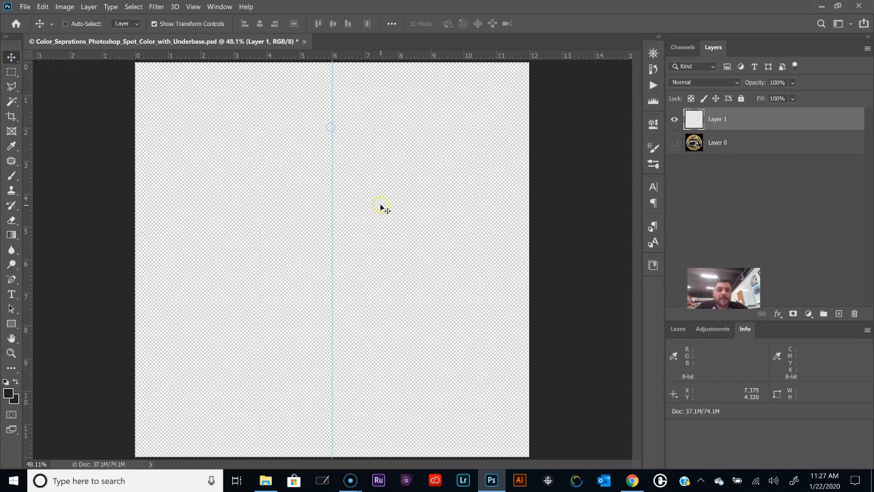
mouse_move(300, 78)
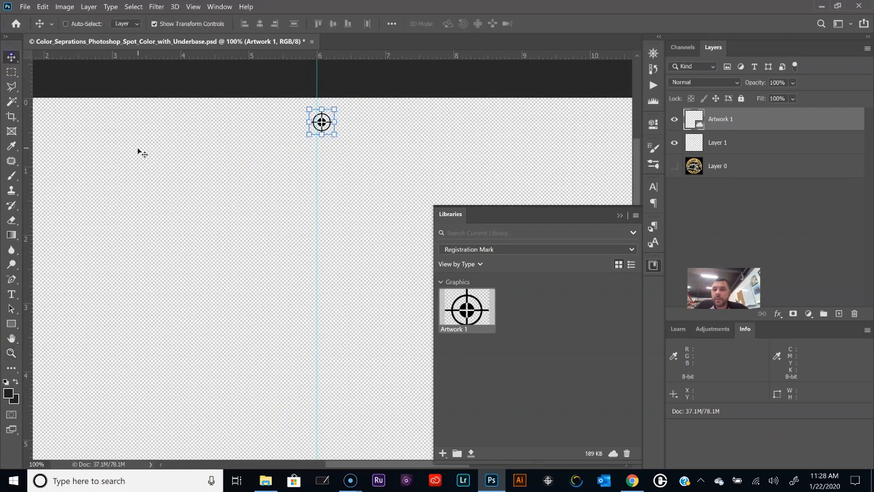
Drop the Artwork 1 registration mark at the top-centre guide and delete the empty Layer 1
left_click_drag(323, 123, 317, 109)
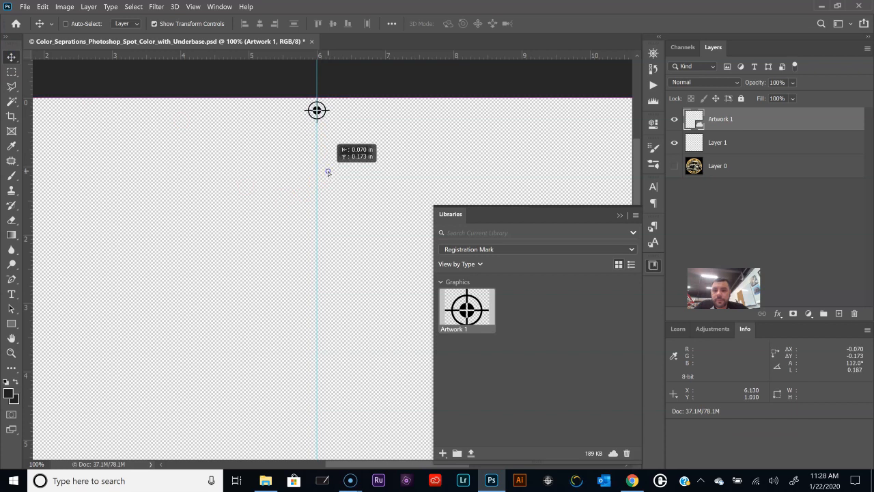
left_click(721, 119)
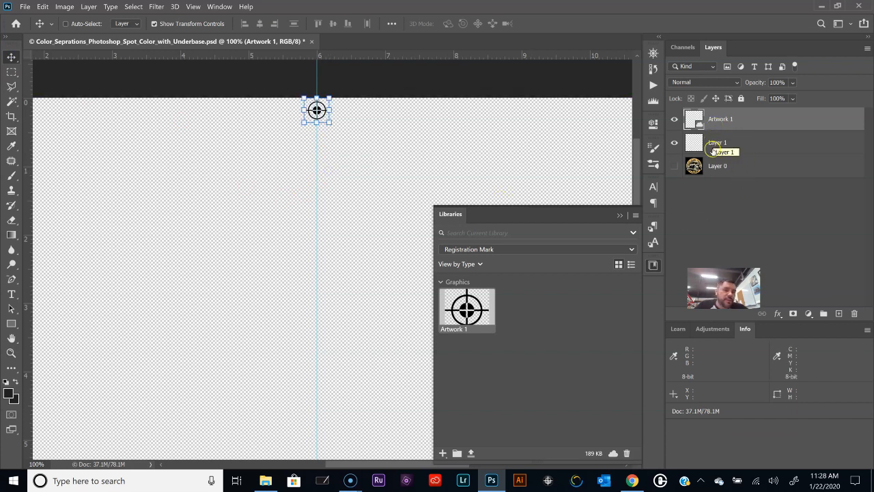
left_click(855, 313)
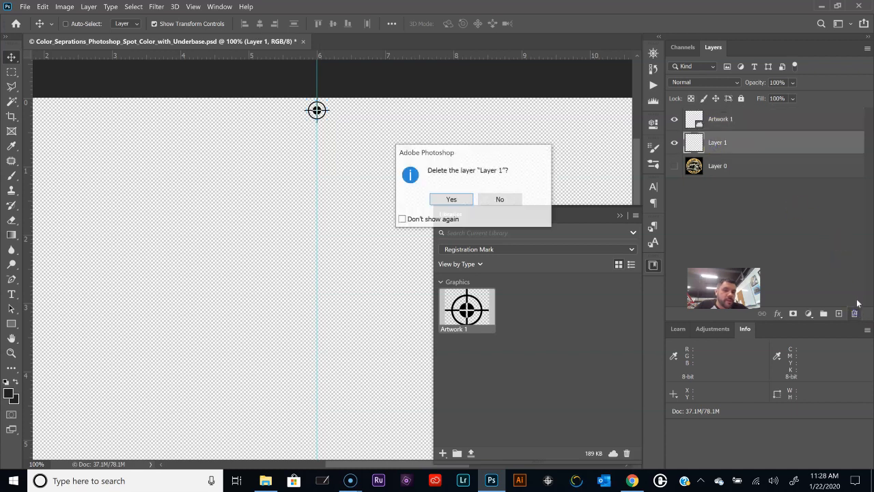
left_click(450, 200)
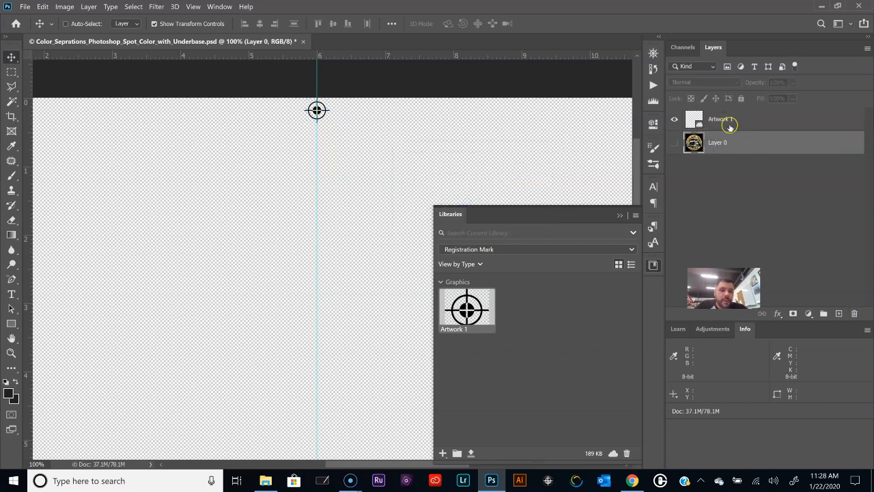
right_click(718, 120)
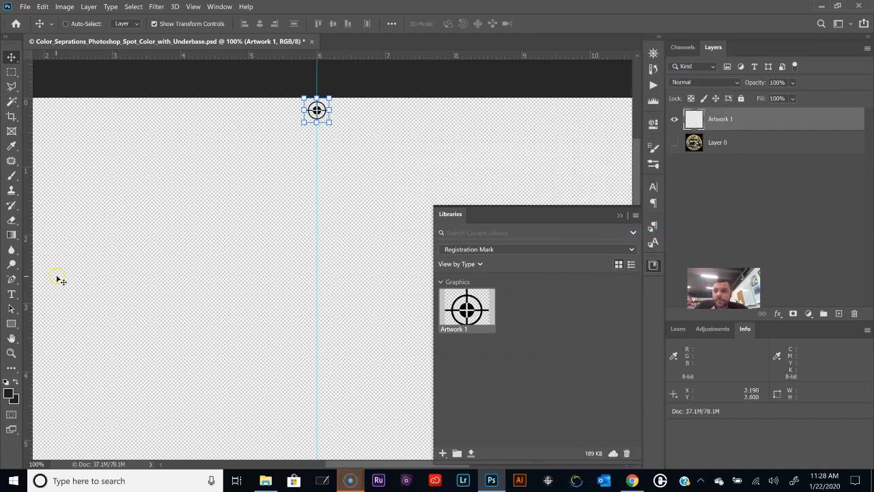
mouse_move(17, 334)
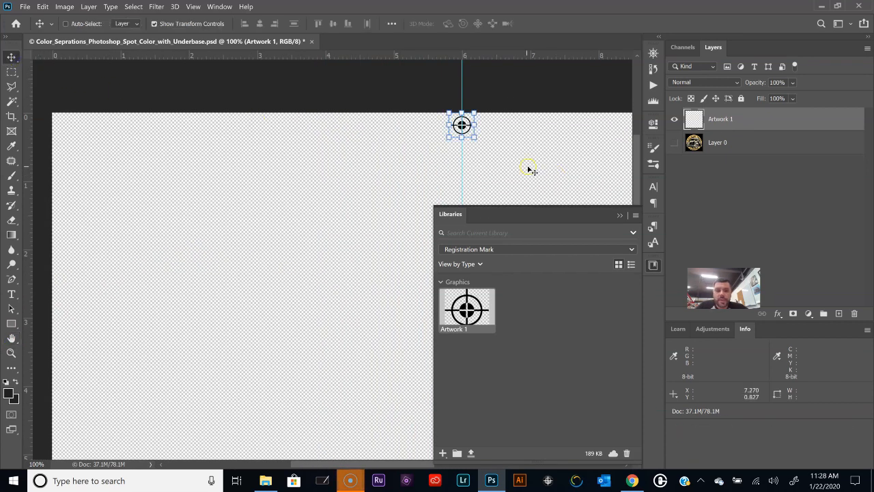
Alt-drag copies of the registration mark to the top-left and top-right corners of the page
left_click_drag(462, 126, 393, 126)
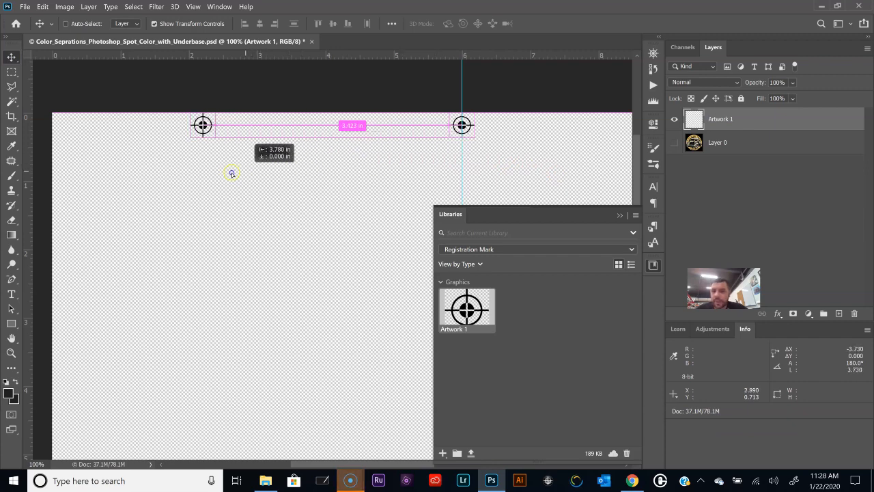
left_click_drag(202, 126, 74, 126)
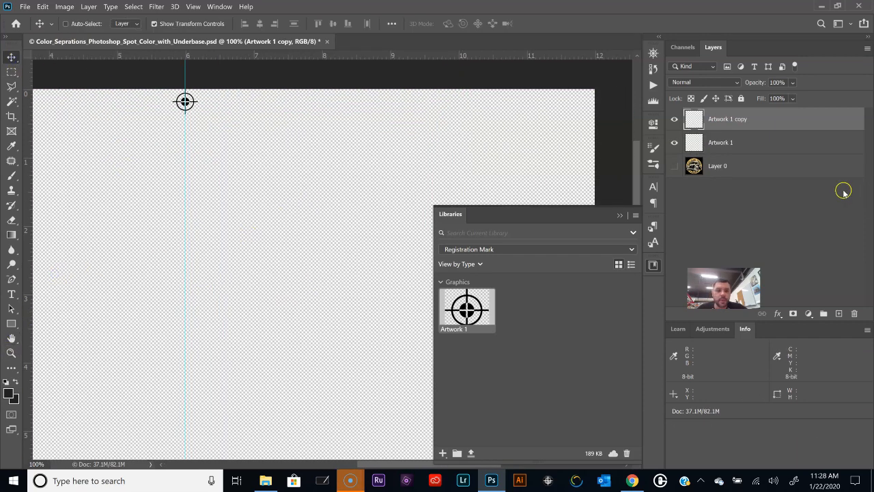
left_click(720, 142)
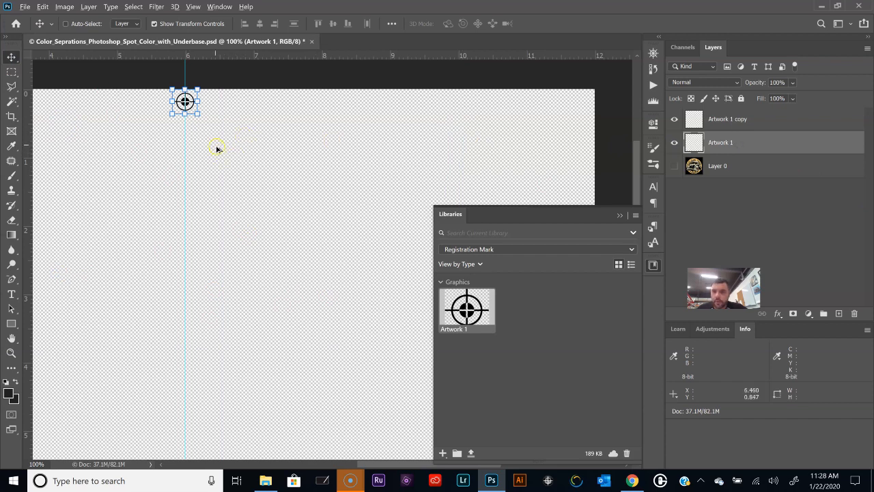
left_click_drag(185, 101, 280, 101)
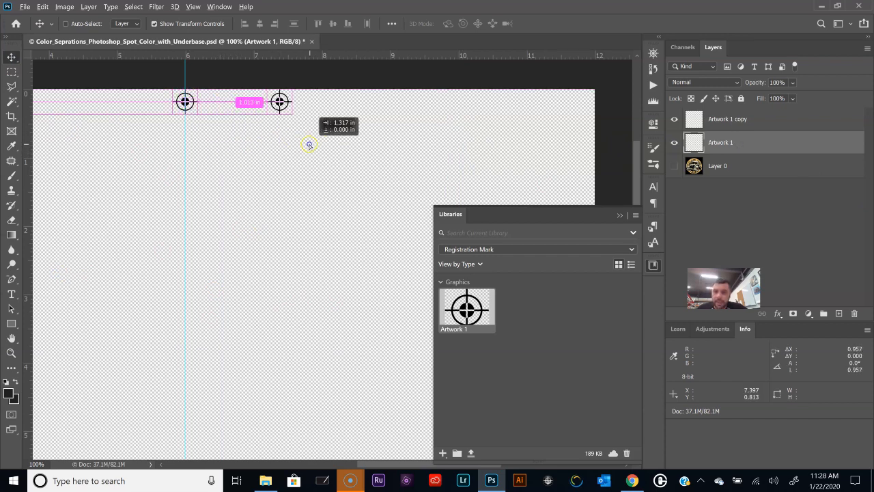
left_click_drag(280, 102, 552, 101)
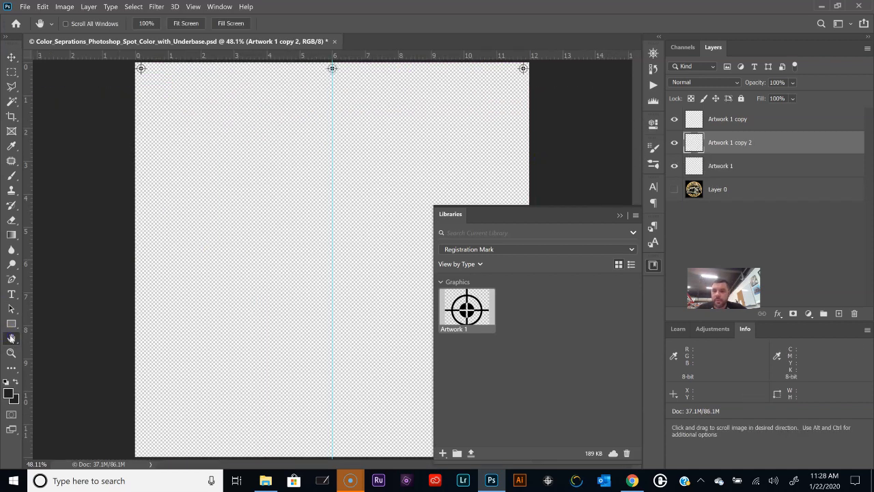
mouse_move(407, 207)
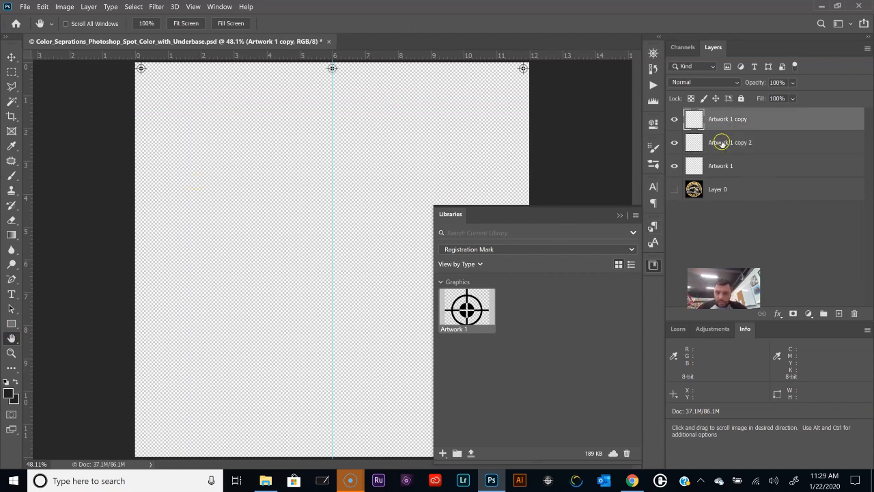
Merge the three Artwork mark layers into one and Alt-drag a copy of the row to the page bottom
left_click(722, 167)
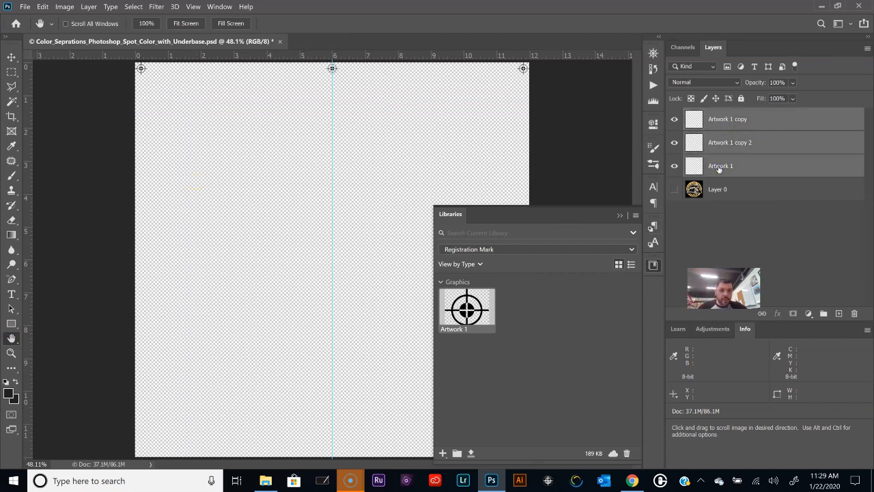
right_click(721, 165)
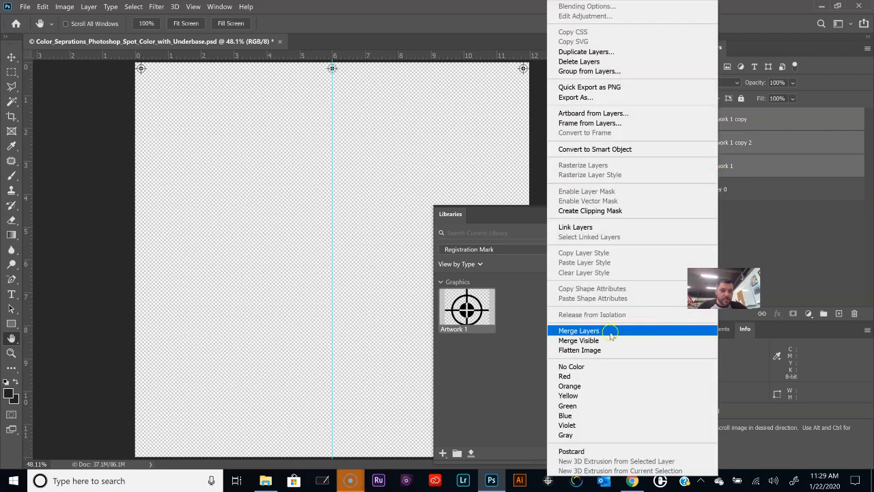
left_click(579, 331)
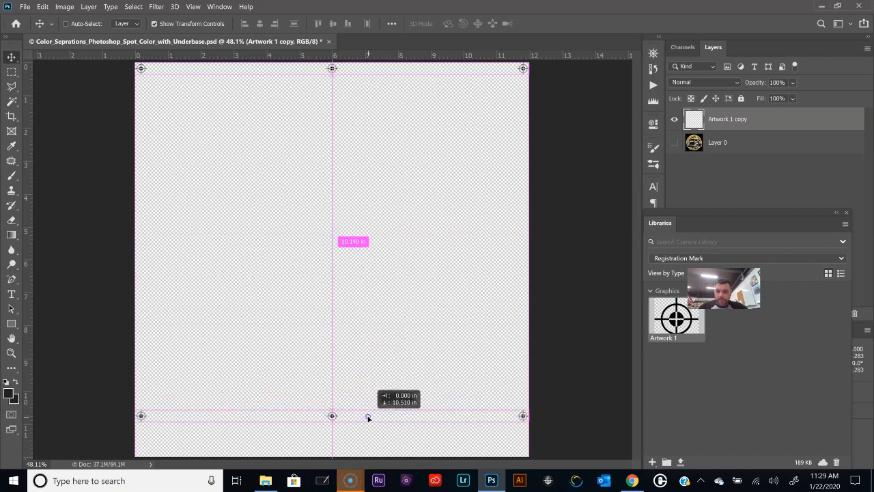
left_click_drag(369, 417, 374, 448)
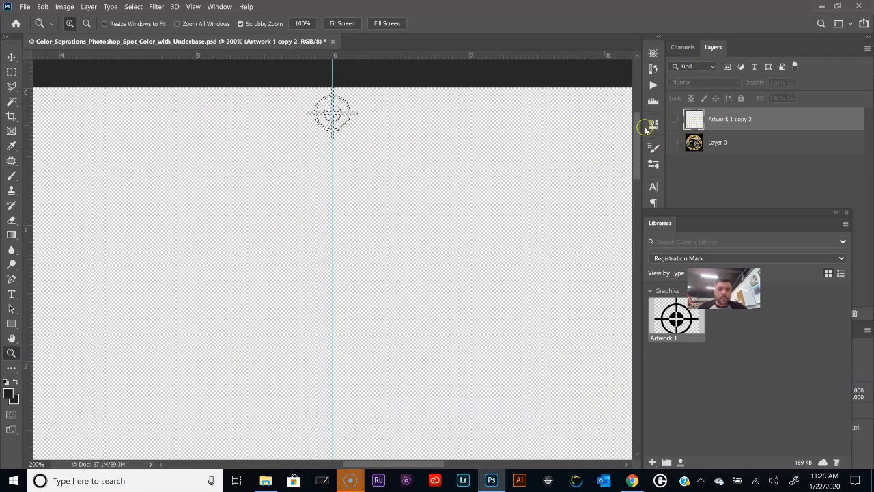
In the Channels panel, view the White base channel and then the Gold PANTONE 1355 C channel alone
left_click(681, 47)
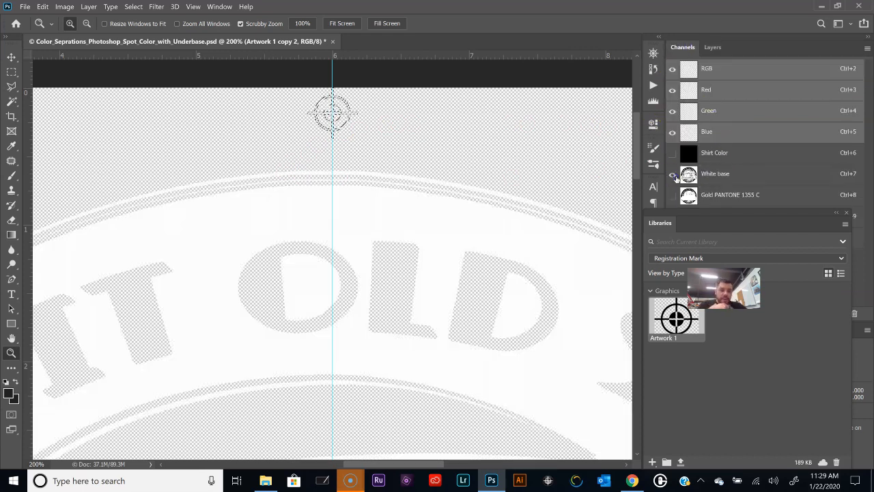
left_click(672, 173)
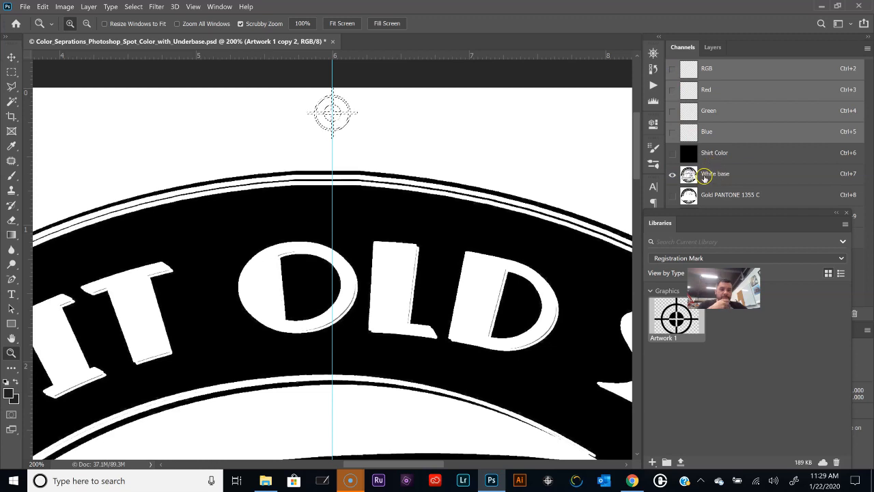
left_click(716, 174)
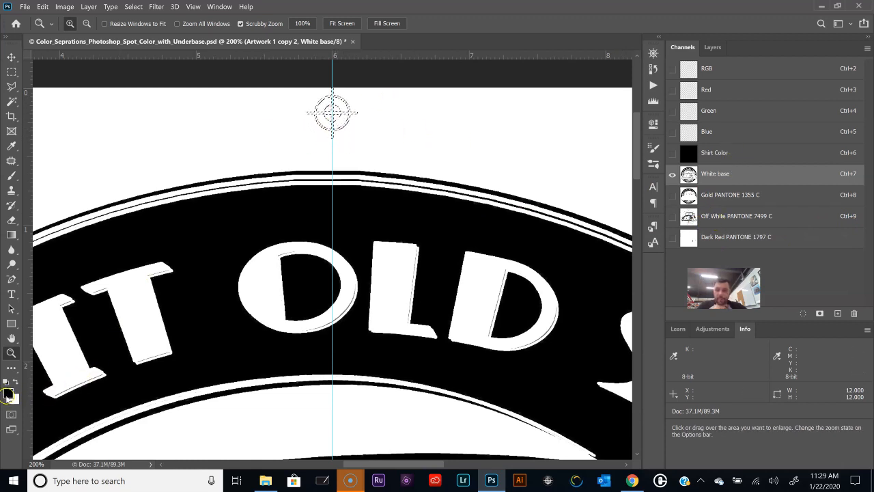
mouse_move(9, 393)
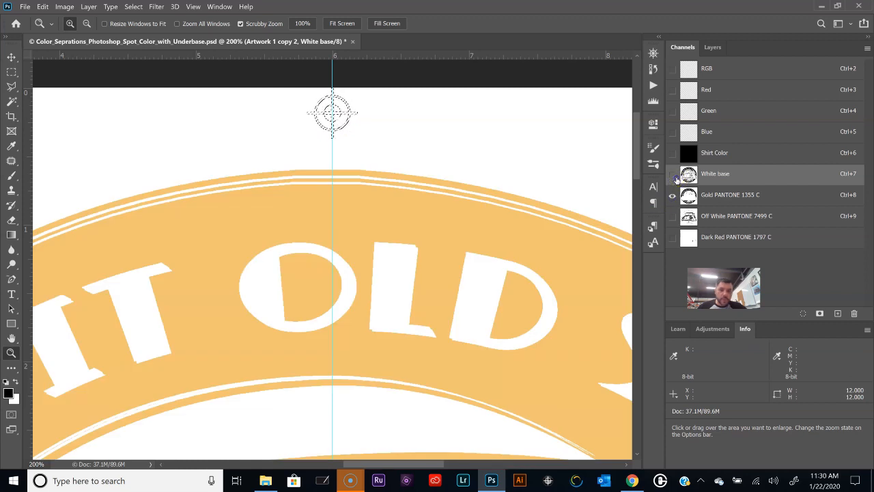
left_click(730, 194)
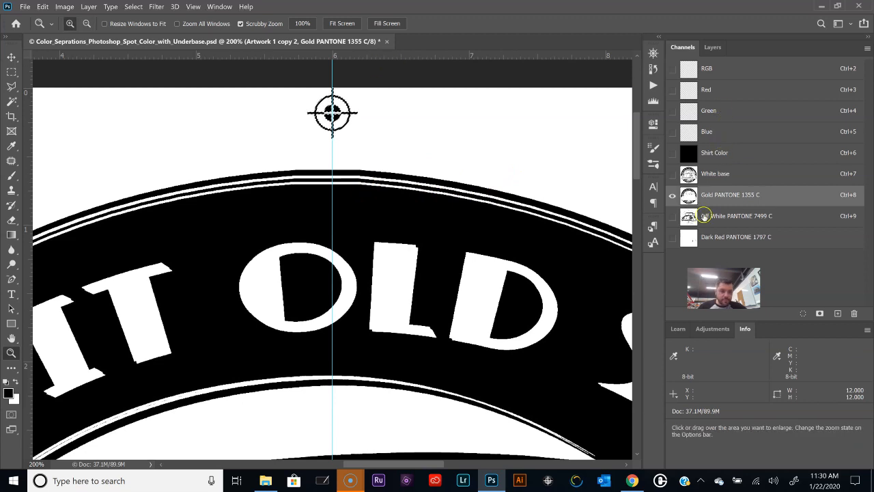
Step through the Gold, Off White PANTONE 7499 C and Dark Red PANTONE 1797 C channels one at a time
left_click(672, 216)
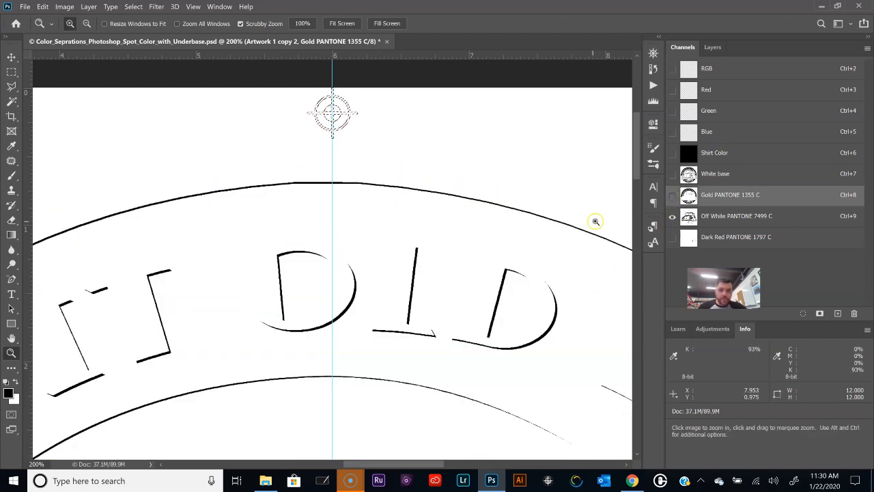
left_click(736, 216)
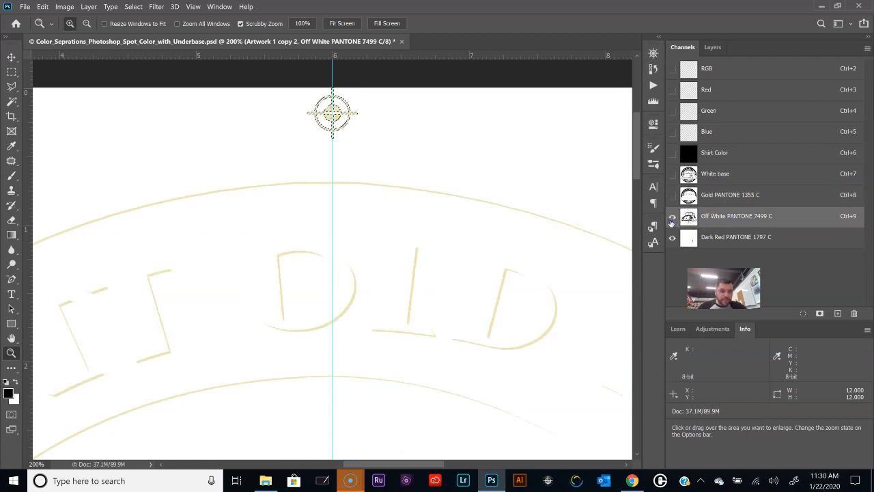
left_click(736, 238)
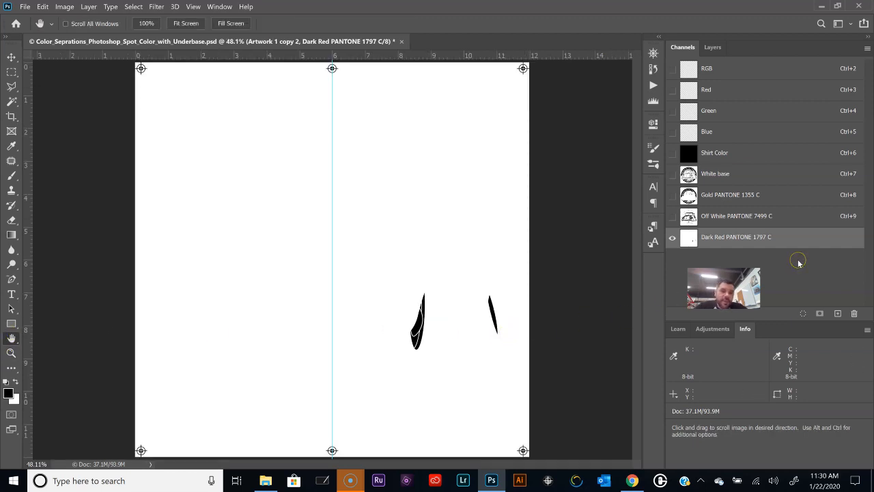
mouse_move(798, 259)
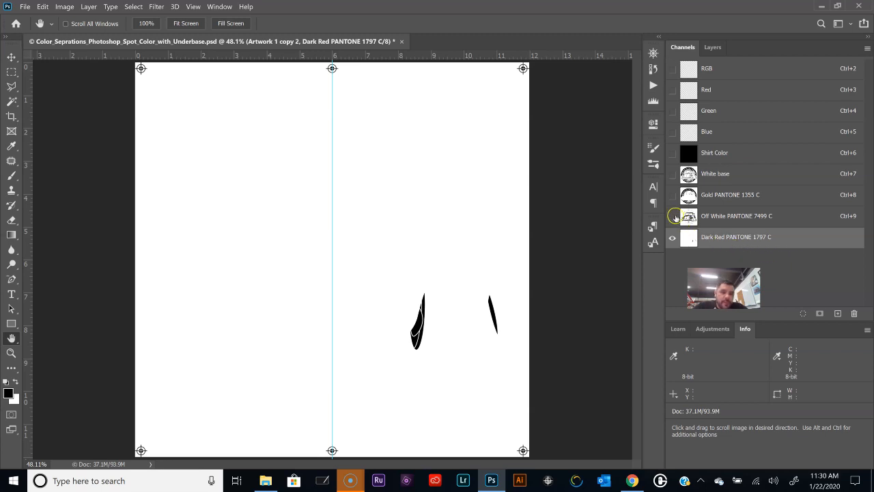
Preview all spot channels together as a colour composite, then isolate the White base channel
left_click(672, 173)
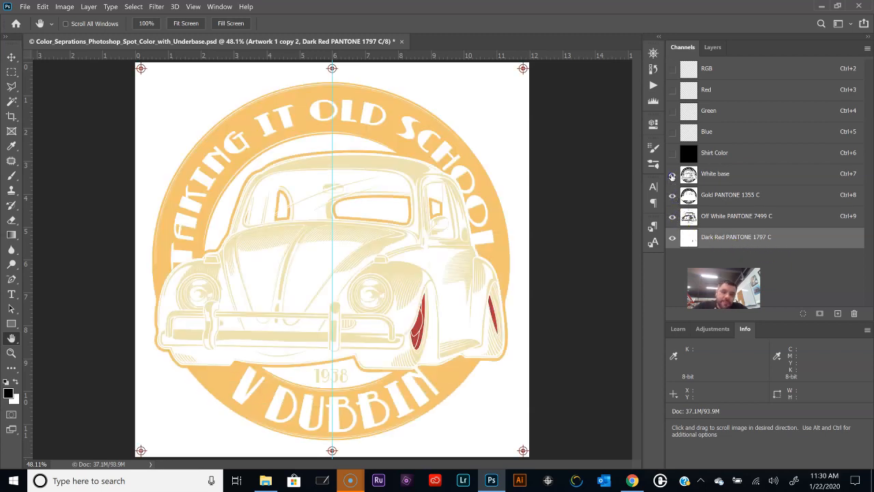
left_click(716, 173)
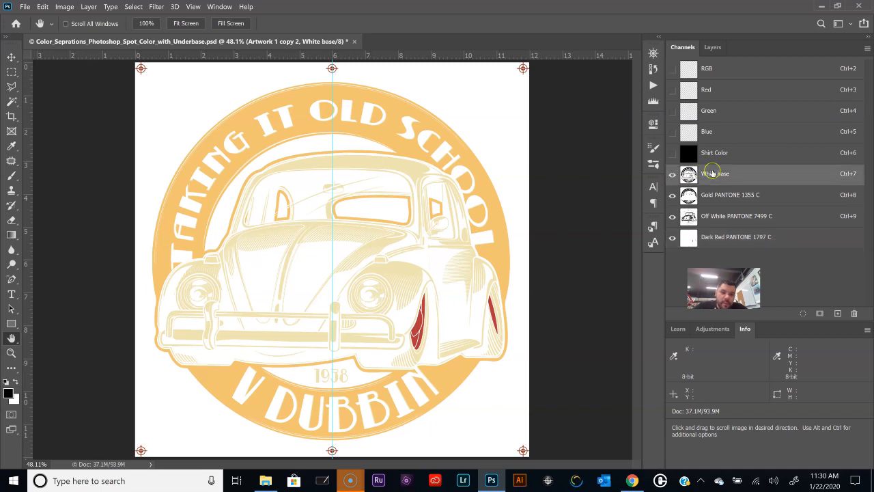
left_click(672, 174)
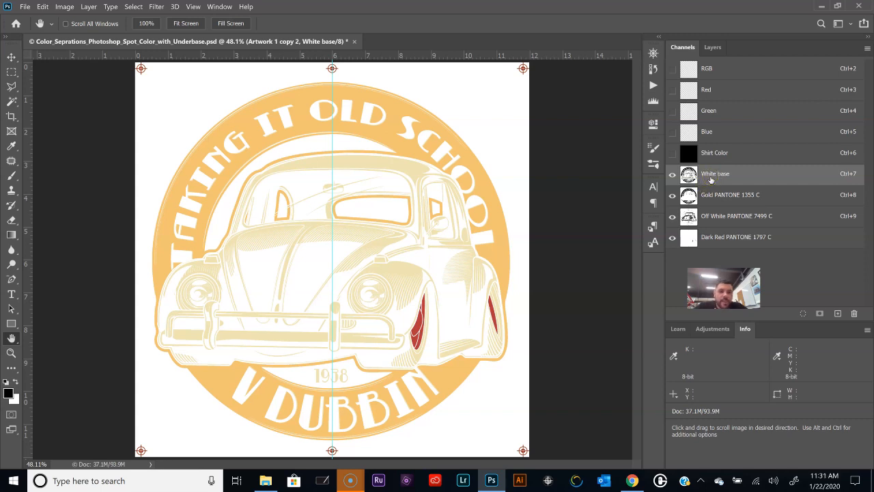
left_click(672, 216)
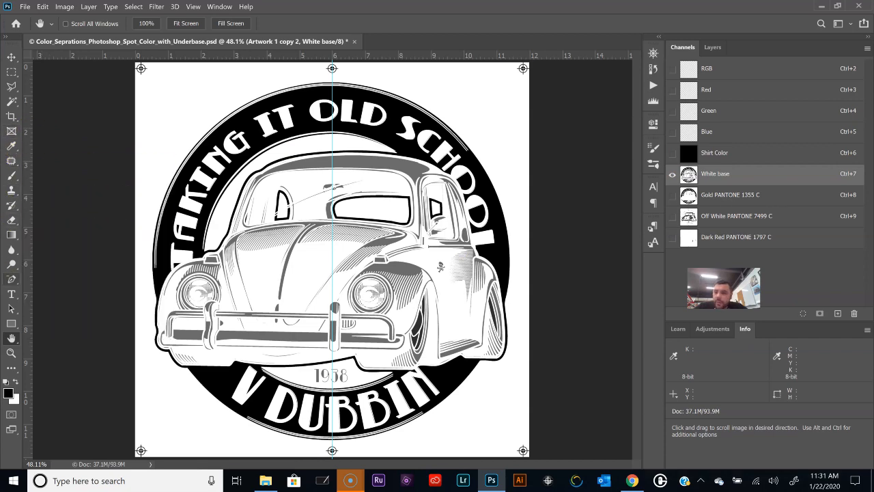
Add a 'Whitebase 180 mesh' type label at the top-left of the White base channel
left_click(11, 295)
type("WHITEBAS")
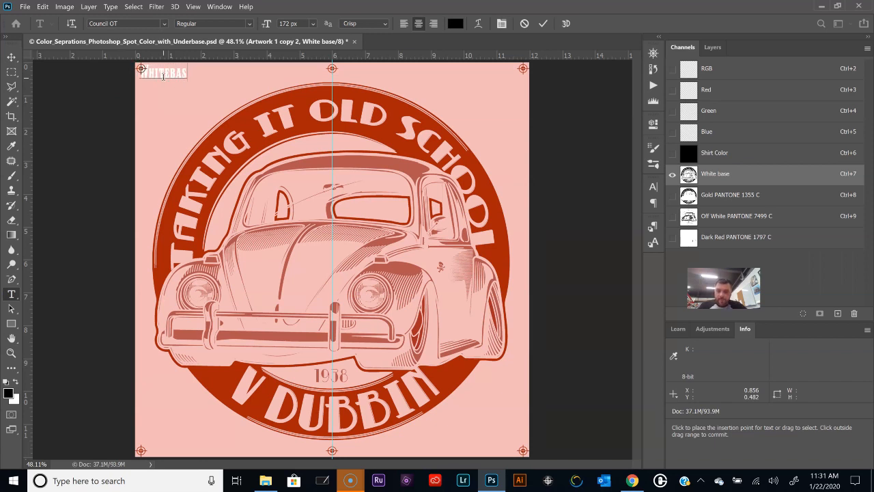
type("180 mesh")
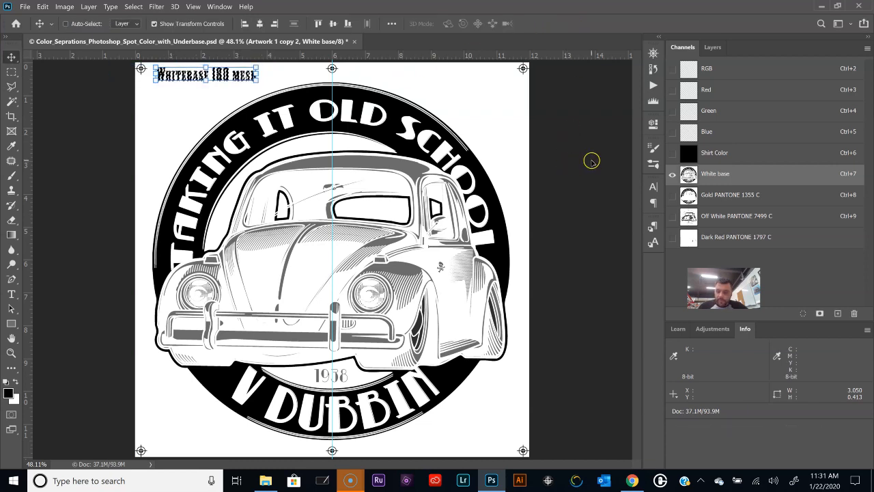
mouse_move(538, 167)
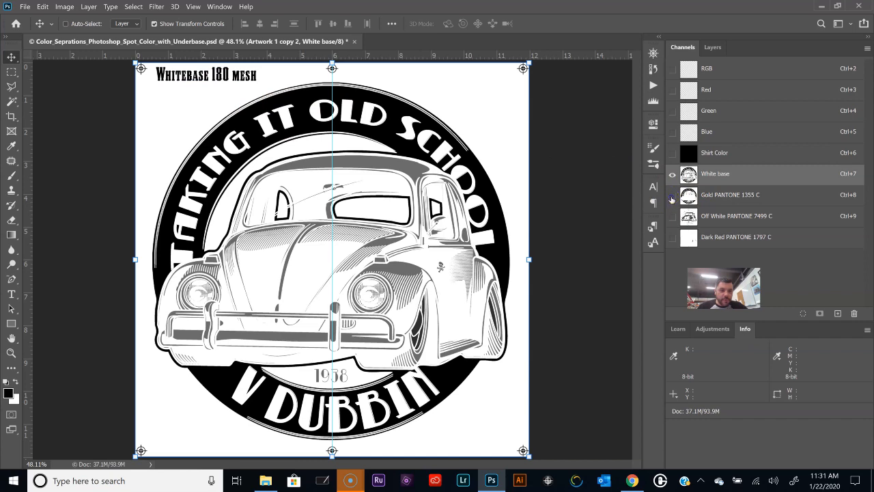
Switch to the Gold PANTONE 1355 C channel and undo its first label attempt via the History panel
left_click(729, 194)
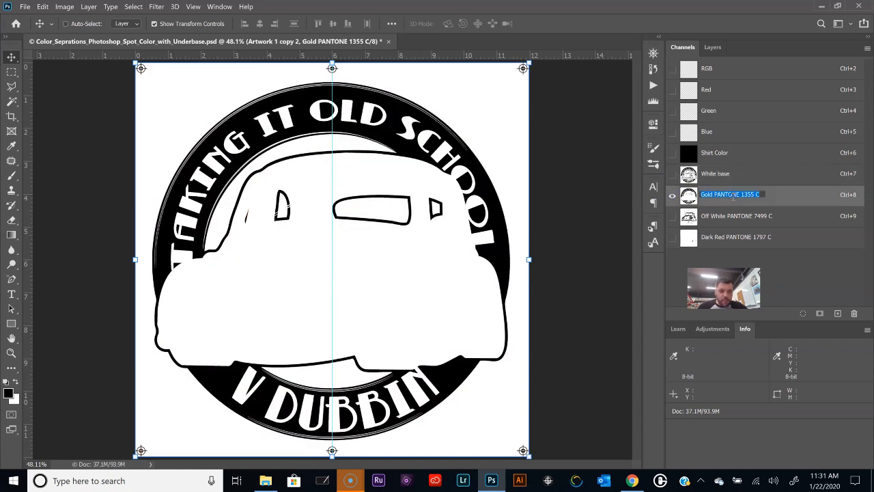
mouse_move(785, 199)
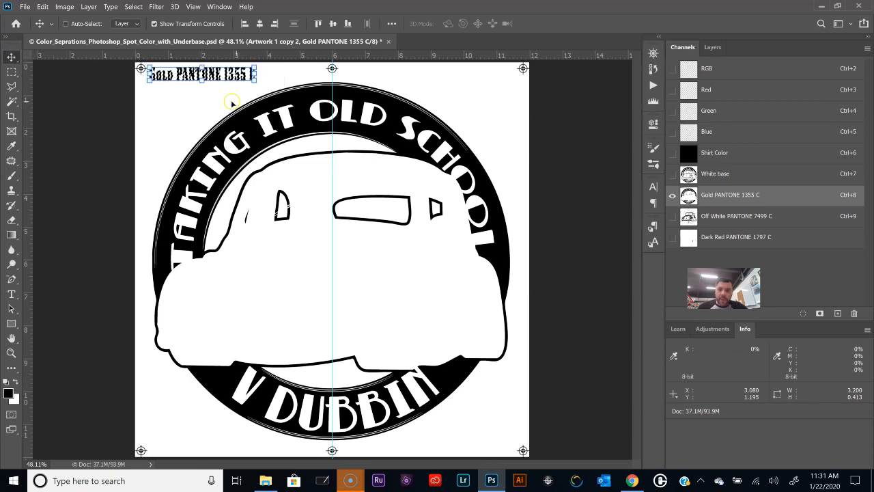
mouse_move(200, 112)
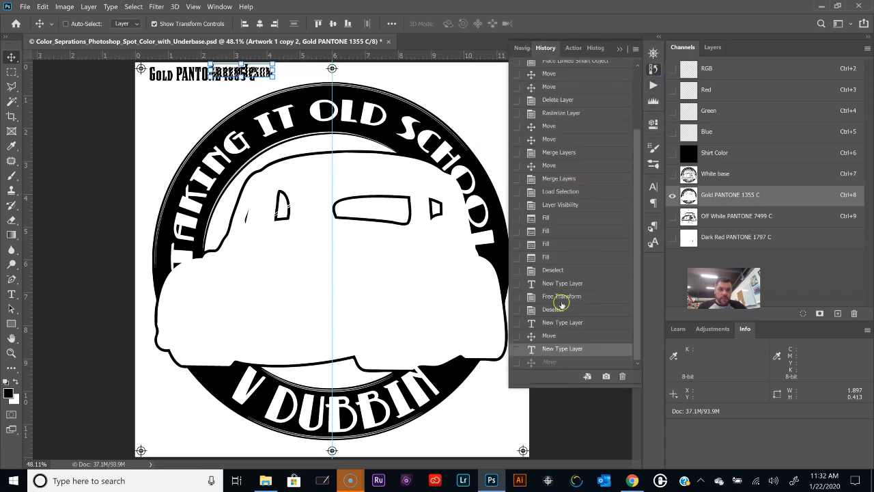
left_click(553, 336)
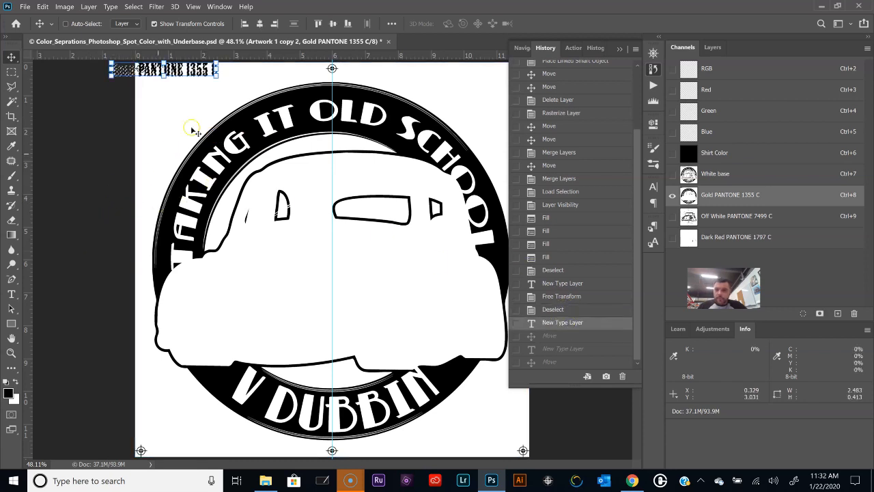
left_click_drag(164, 69, 194, 78)
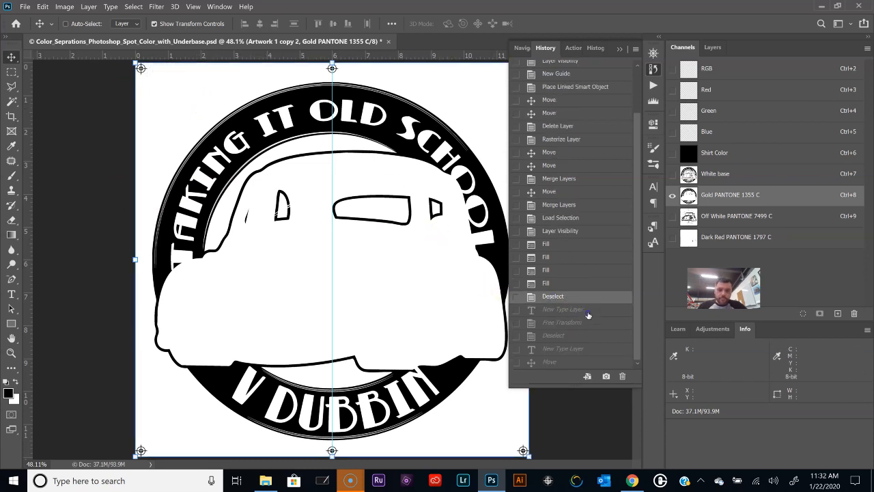
left_click(563, 309)
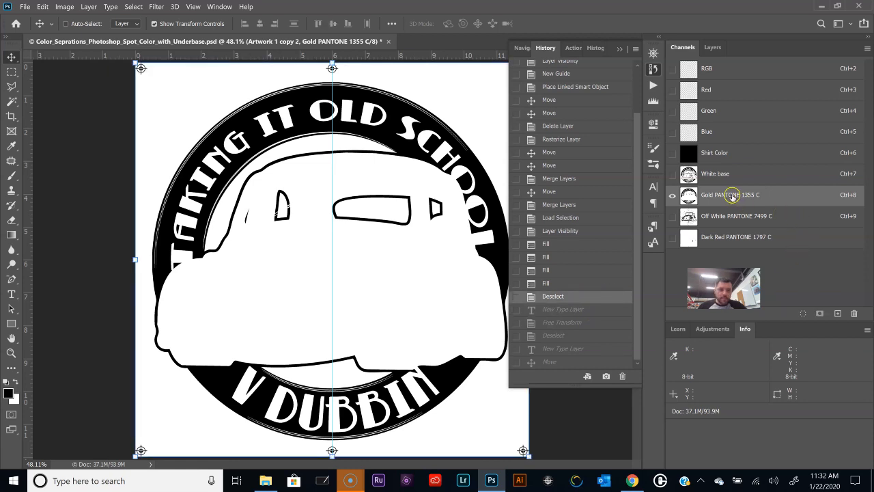
Label the Gold channel 'Gold PANTONE 1355 C 230 Mesh' at top-left and preview it in ink colour
double_click(729, 194)
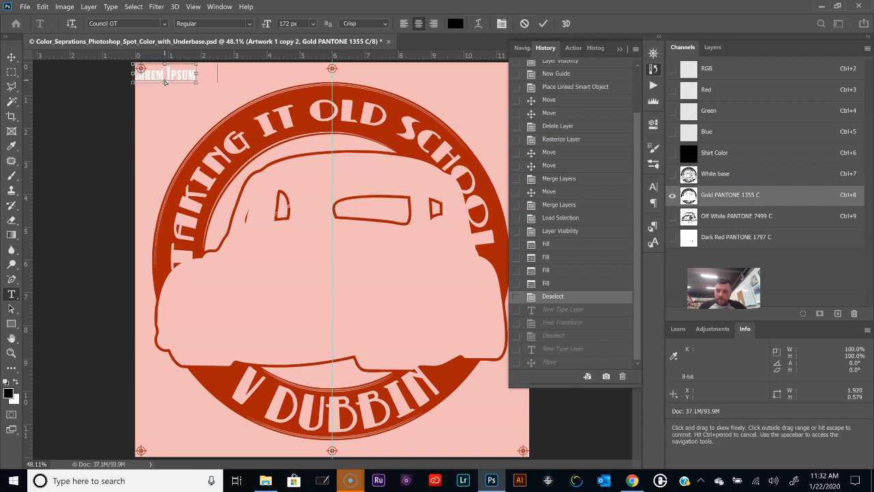
type("PANTONE 1355 C")
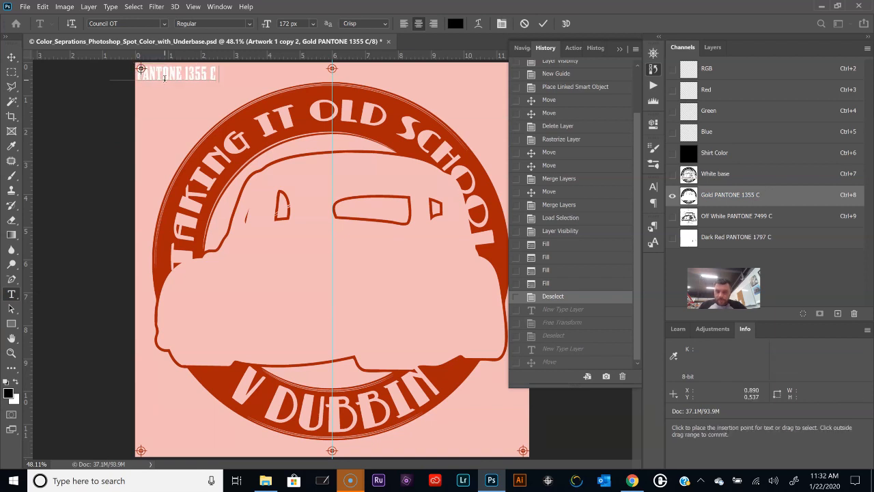
type("230 Mesh")
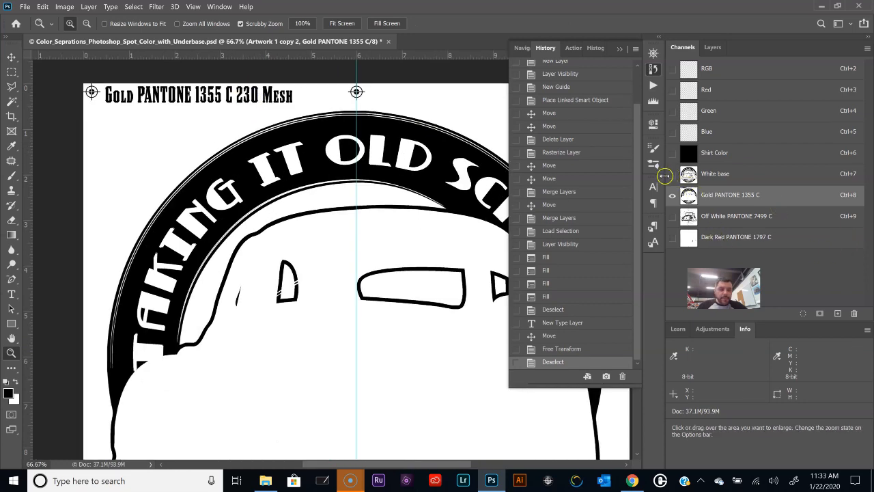
left_click(672, 153)
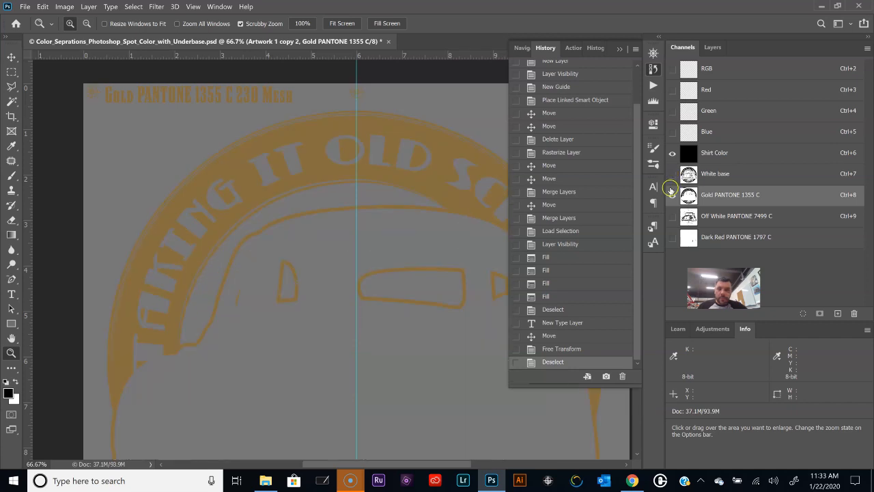
left_click(672, 194)
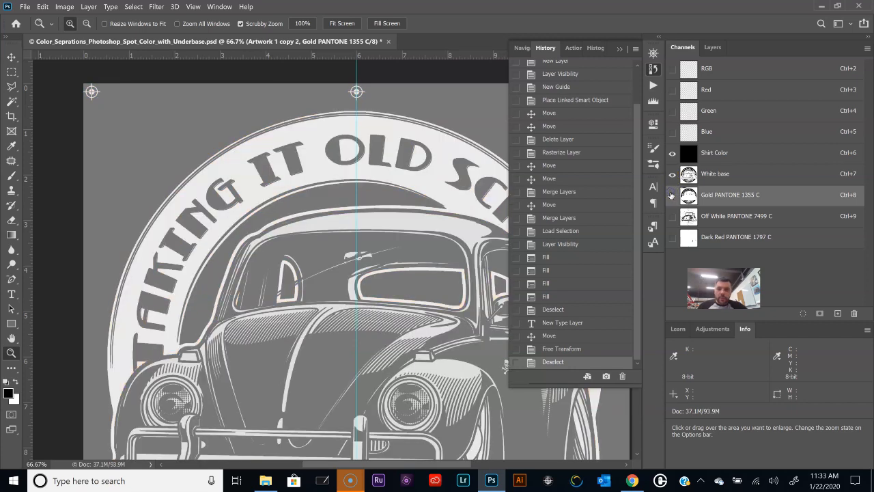
Return to the White base channel and edit its label to include the 180 Mesh count
left_click(672, 194)
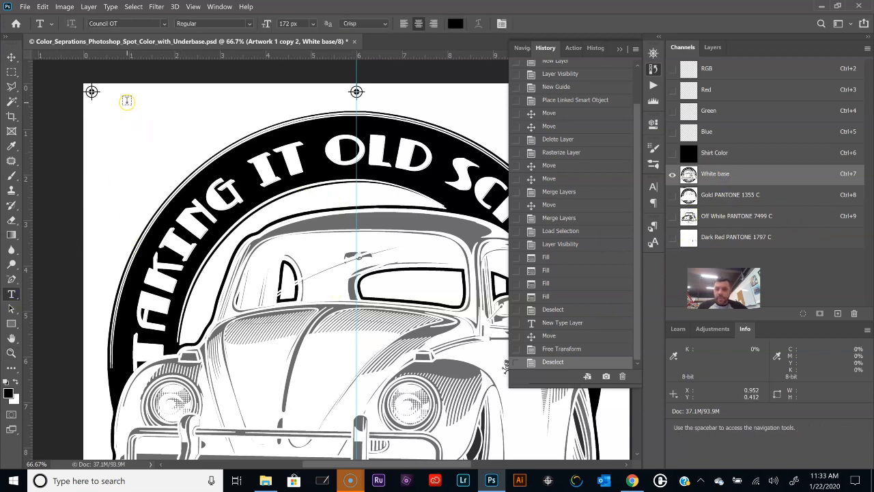
double_click(716, 172)
type("WHITE BASE")
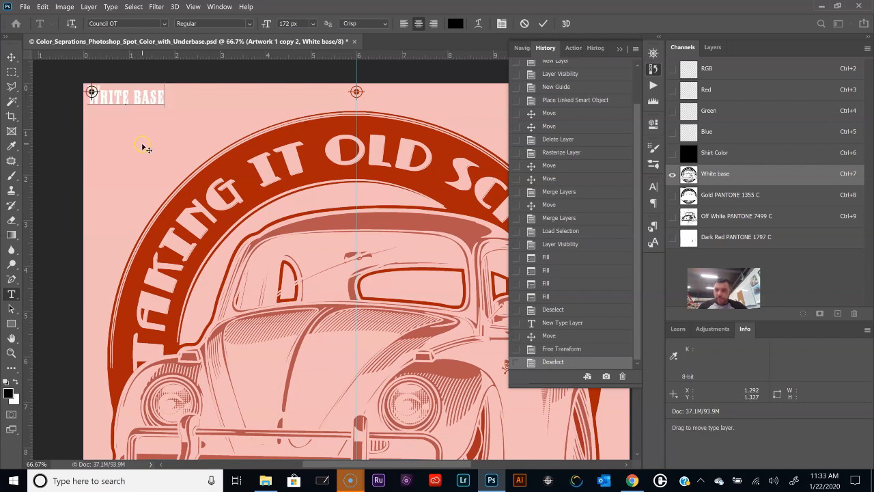
type("180")
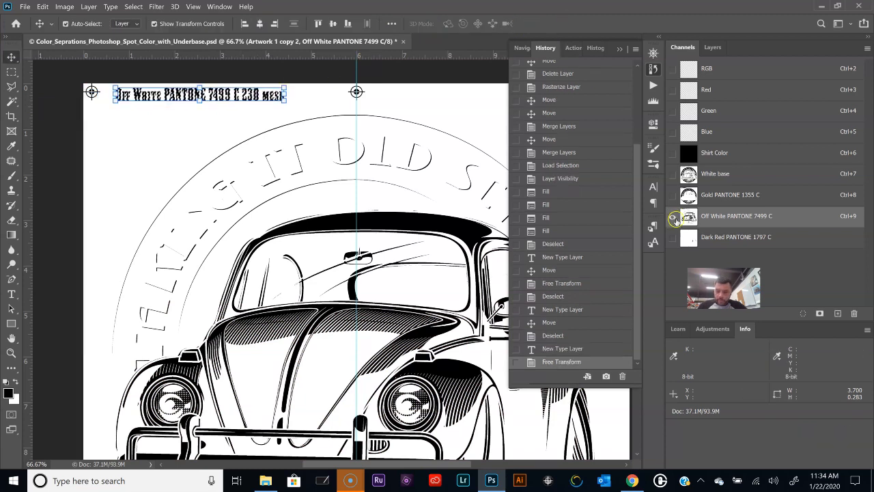
Label the Dark Red channel with the type 'PANTONE 1797 C 230 Mesh'
left_click(737, 237)
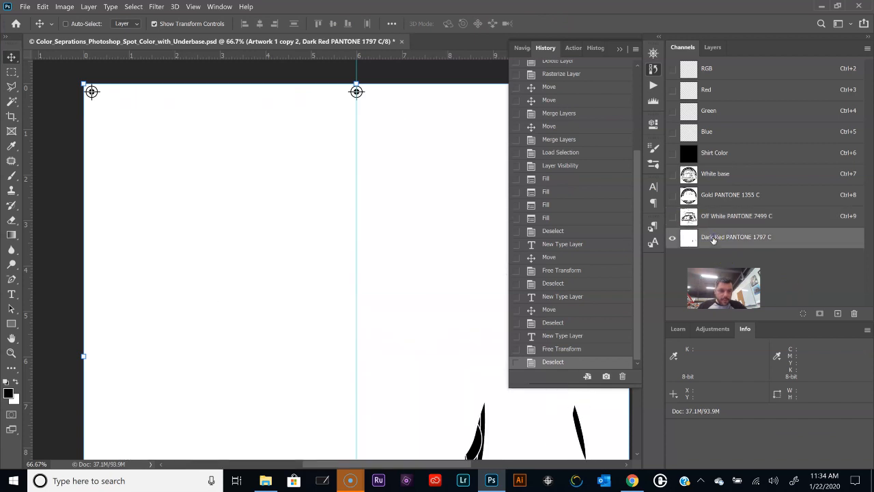
double_click(736, 236)
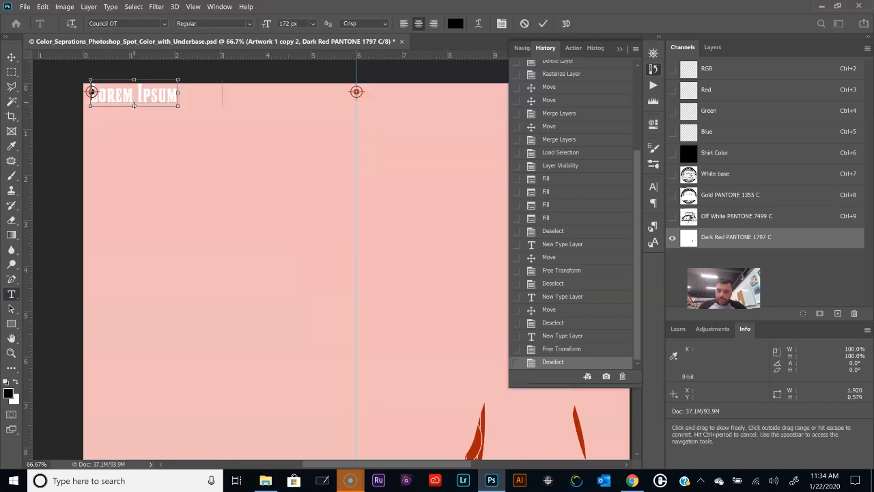
type("PANTONE 1797 C 230")
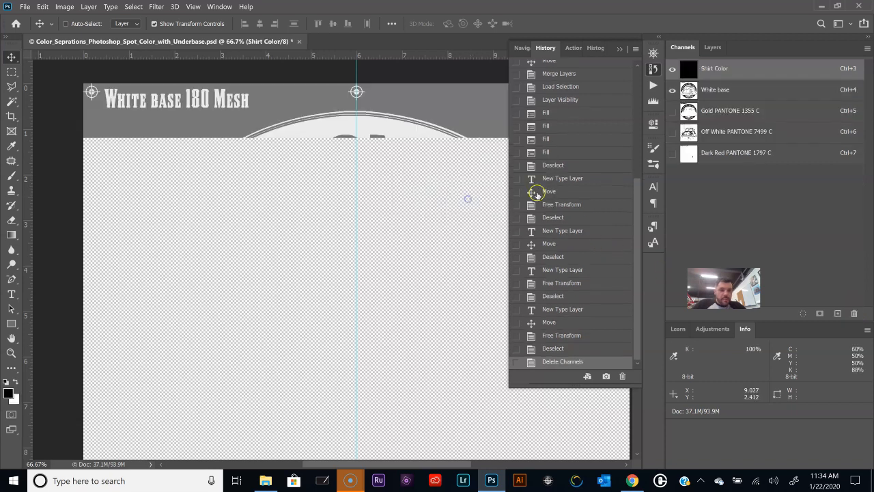
Preview the remaining channels together and bring up File > Print settings
left_click(672, 68)
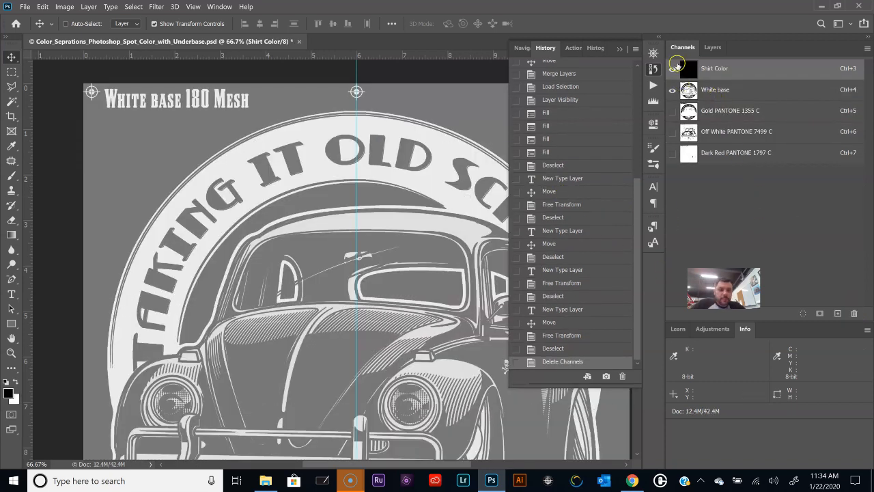
left_click(672, 68)
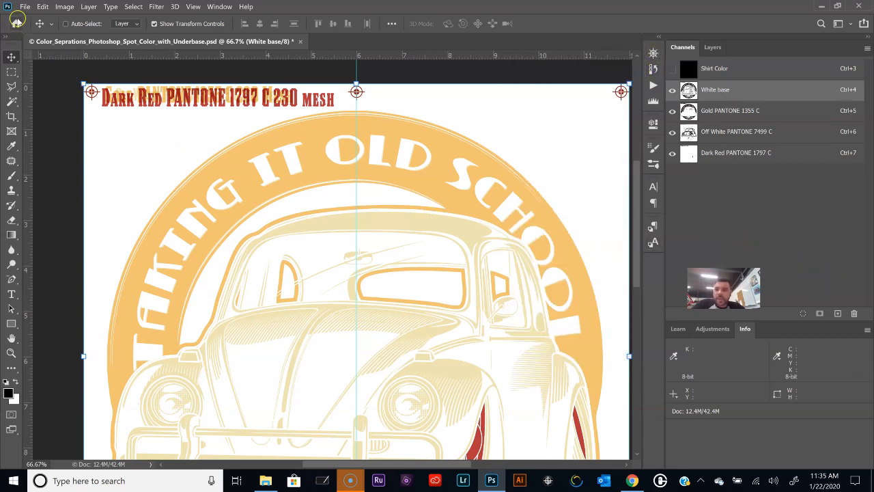
left_click(25, 6)
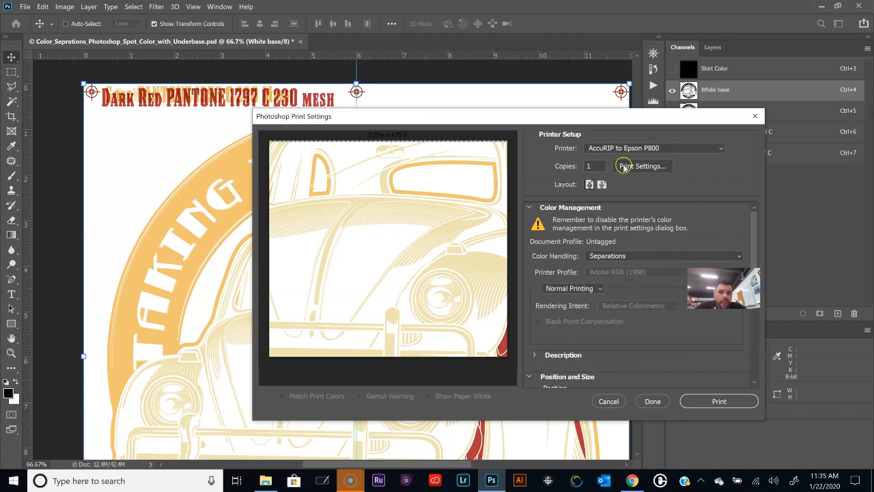
left_click(653, 147)
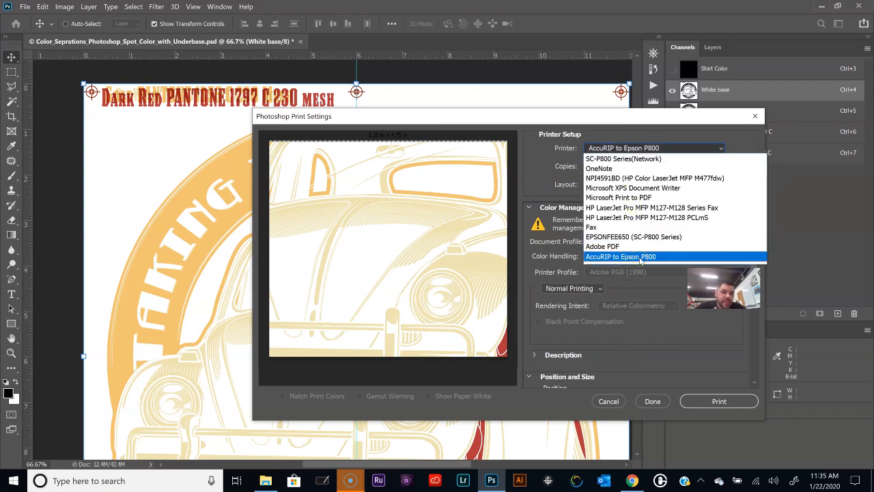
left_click(620, 257)
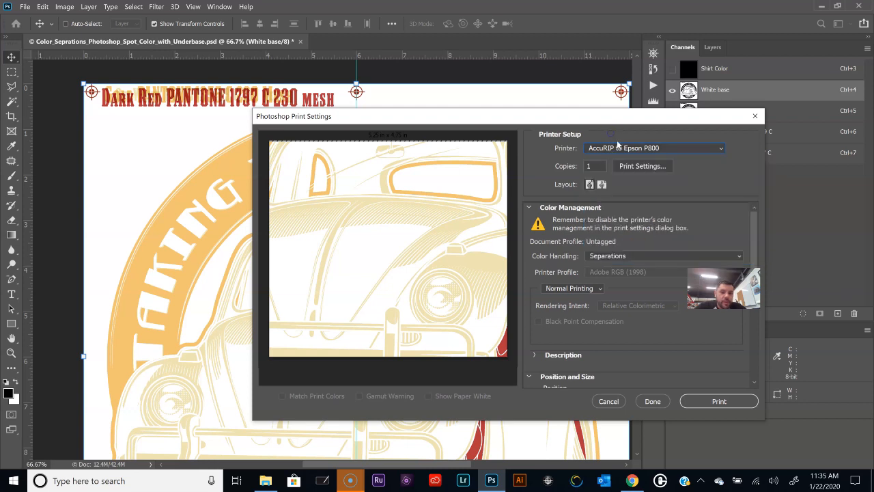
left_click(662, 256)
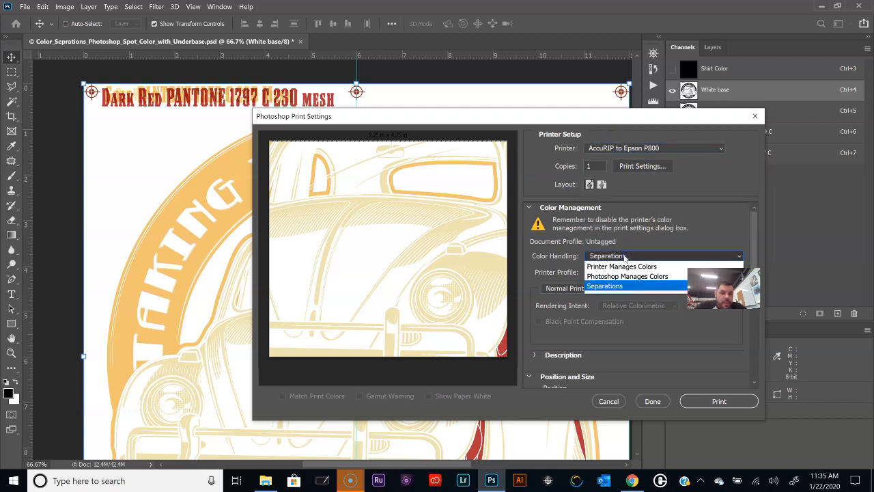
mouse_move(622, 267)
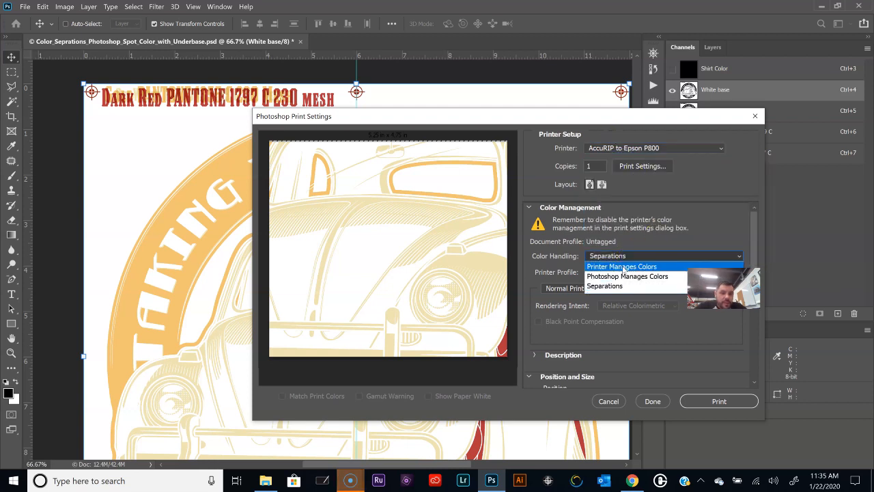
left_click(622, 267)
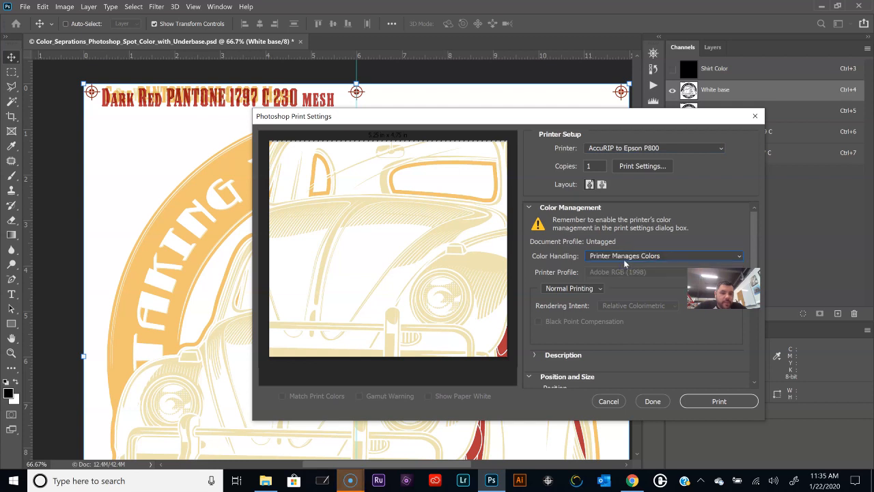
left_click(663, 256)
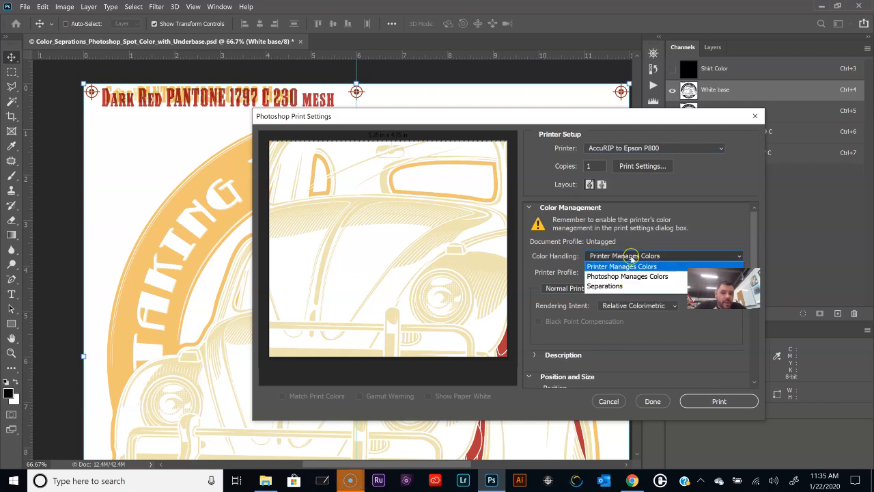
mouse_move(605, 286)
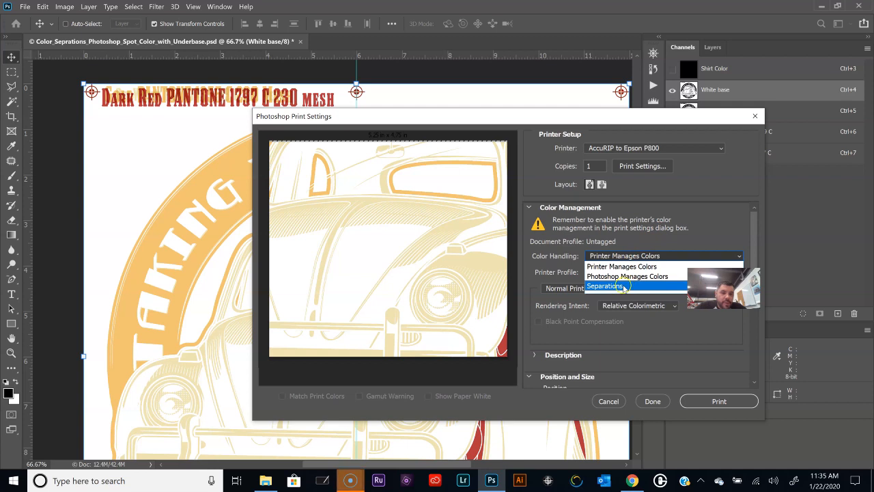
left_click(607, 285)
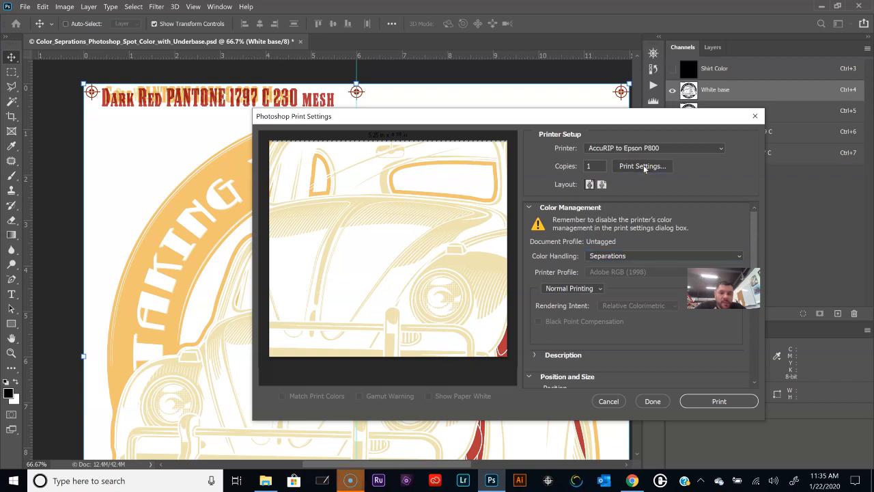
Define a PostScript custom page size 12.25 inches wide in the printer's advanced options
left_click(642, 167)
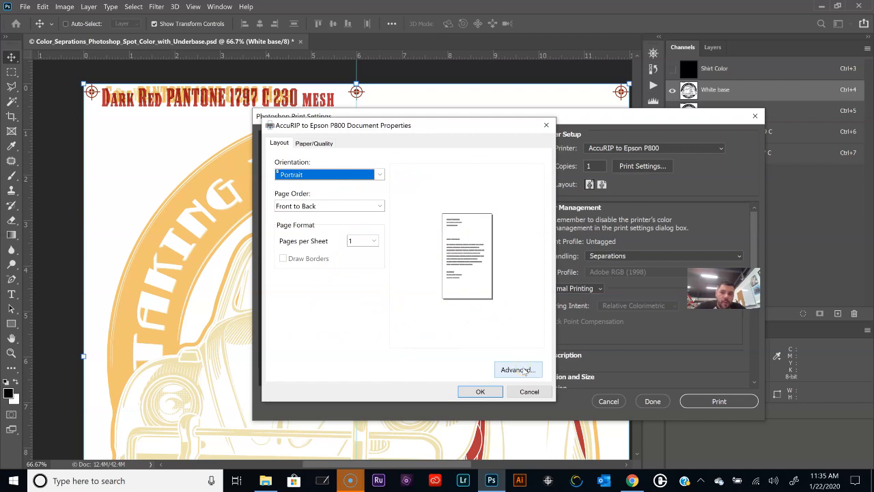
left_click(517, 369)
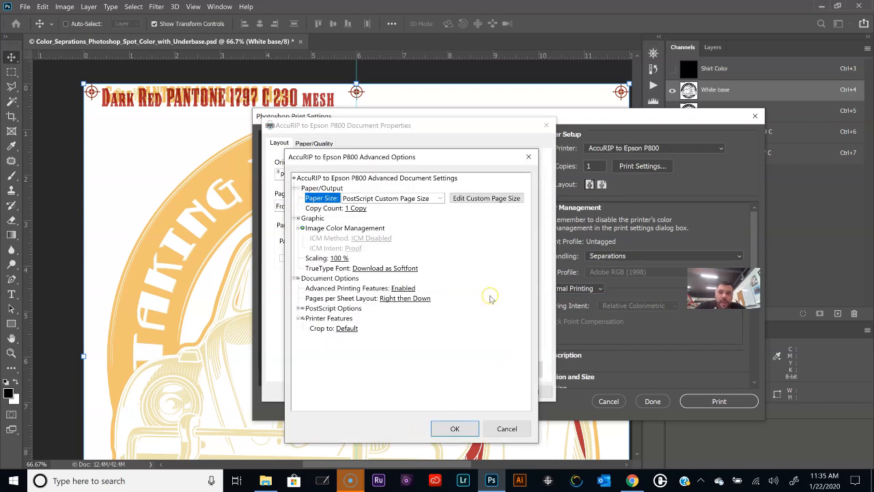
mouse_move(476, 230)
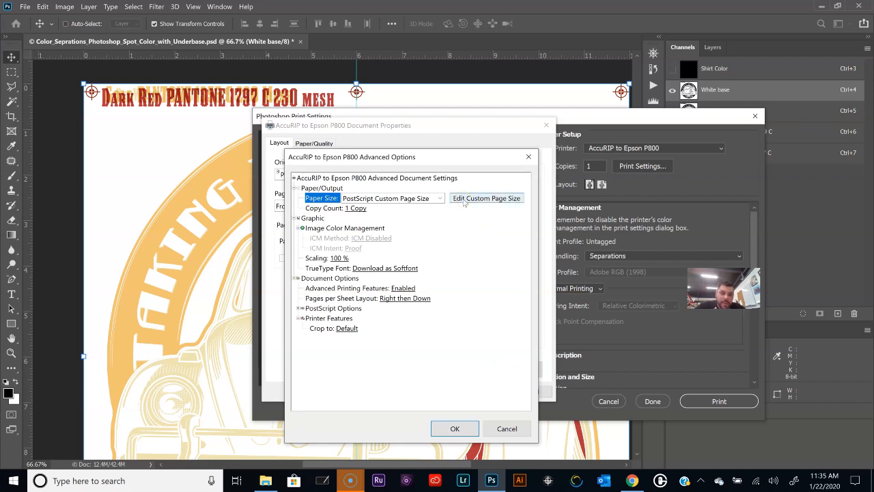
left_click(487, 198)
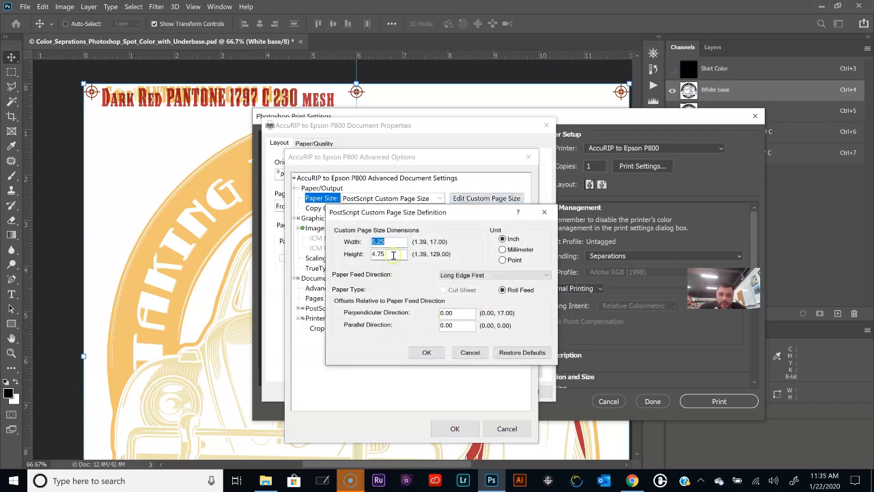
type("12")
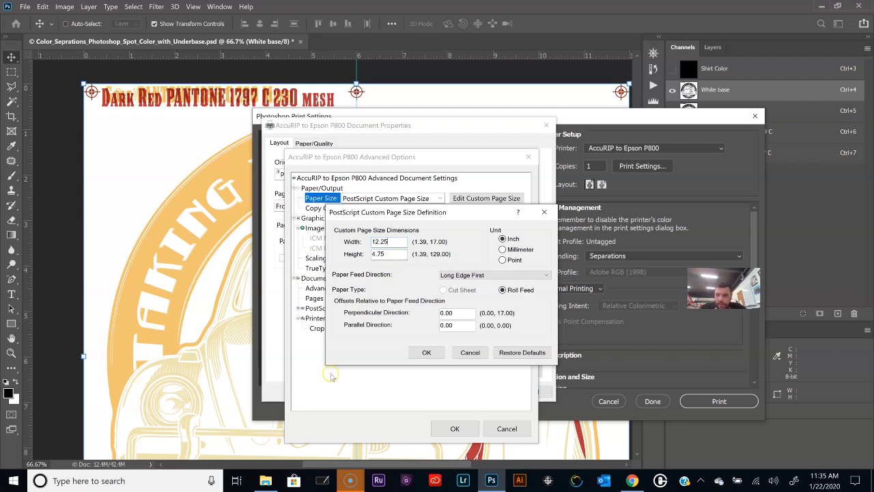
mouse_move(293, 343)
type("1")
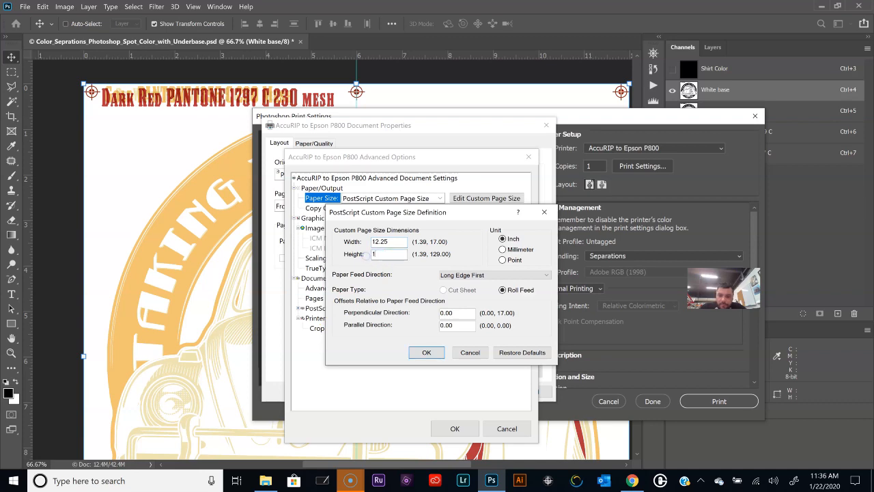
Confirm the custom page size through the dialogs and return to Photoshop Print Settings
left_click(427, 352)
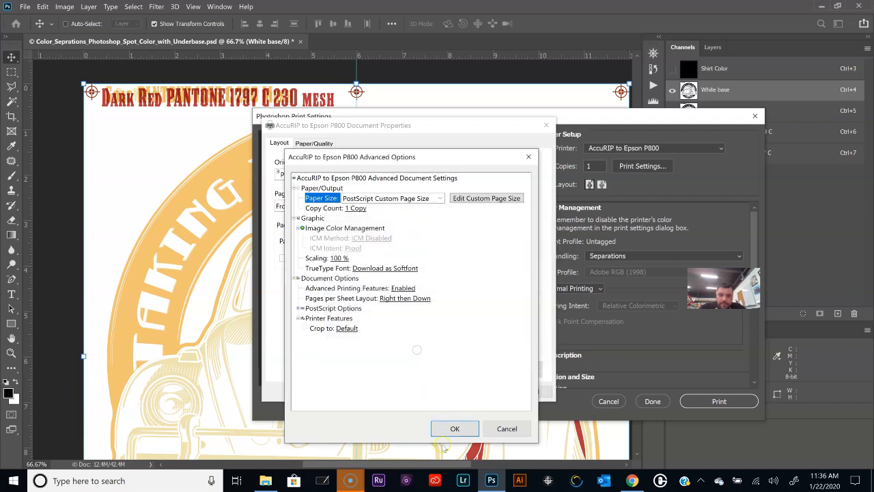
left_click(454, 429)
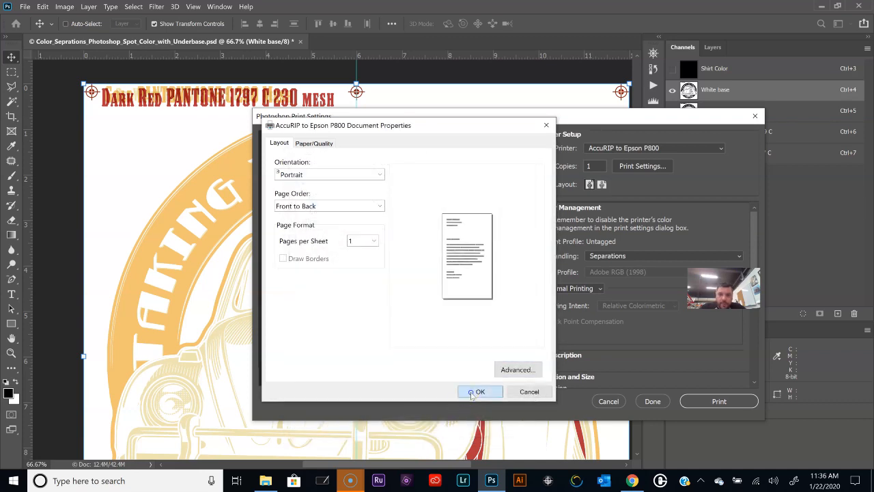
left_click(478, 391)
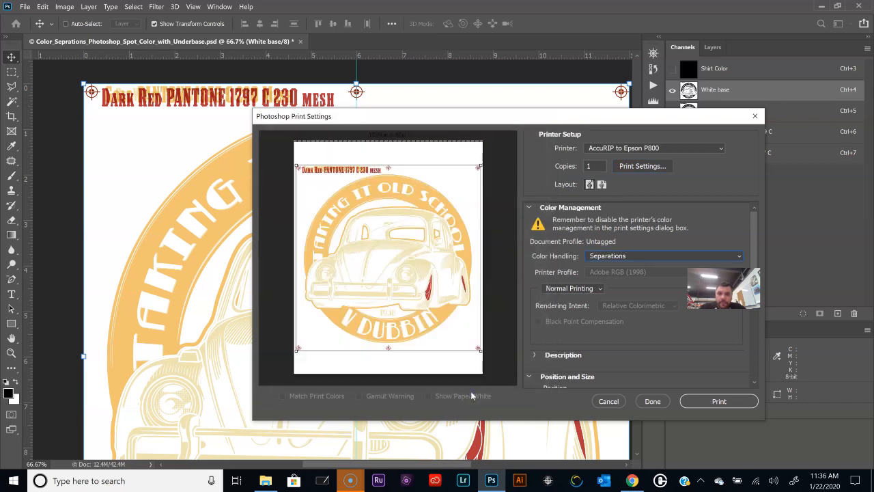
mouse_move(741, 243)
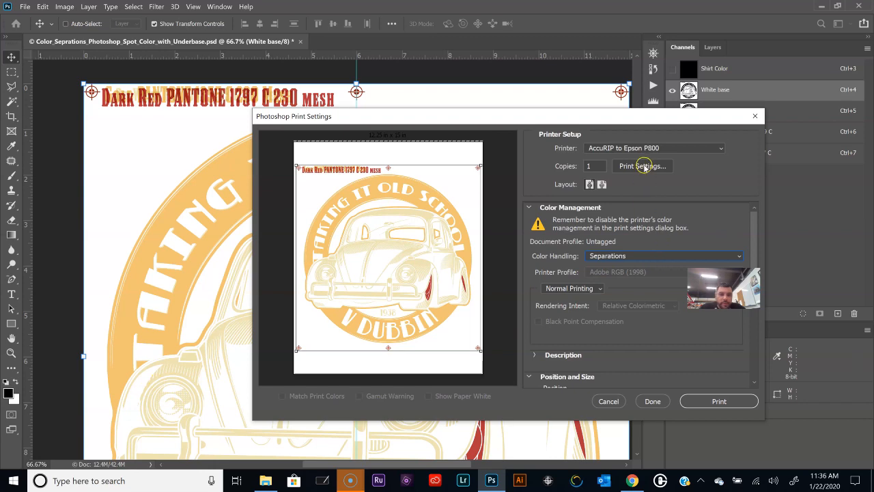
Set the custom page height to 12 inches for a 12.25 by 12 inch page
left_click(642, 166)
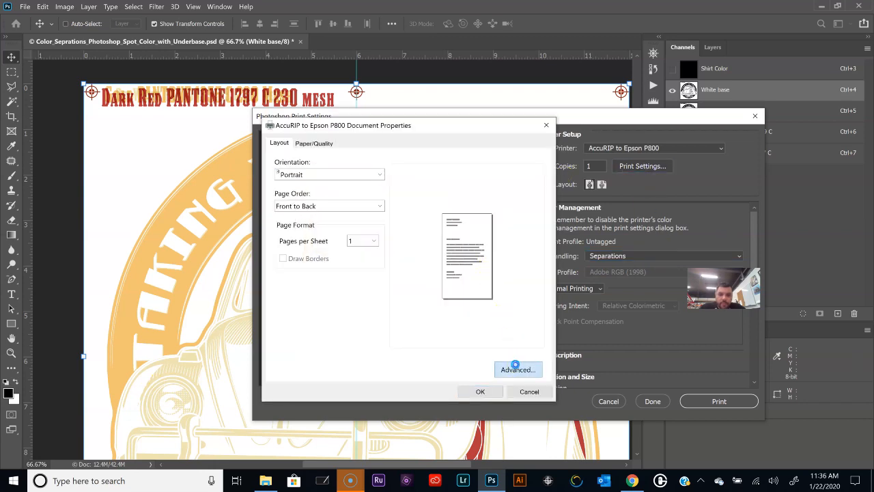
left_click(517, 369)
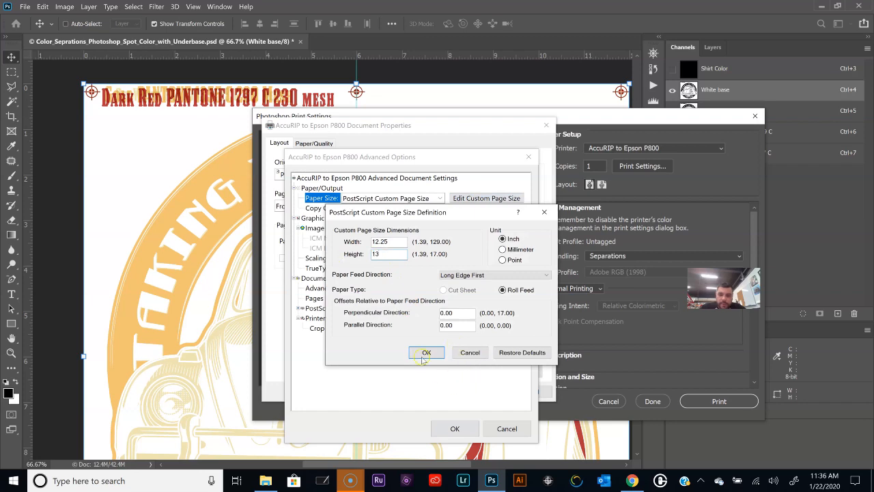
left_click(426, 353)
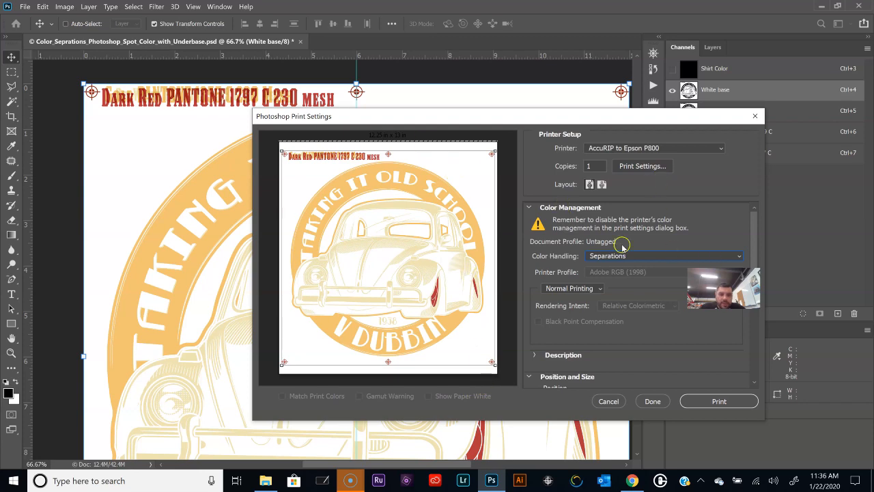
mouse_move(649, 172)
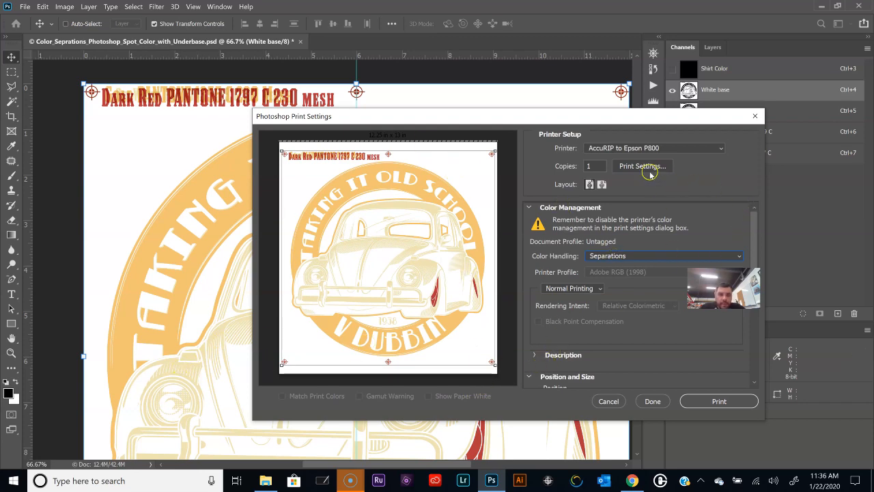
left_click(643, 167)
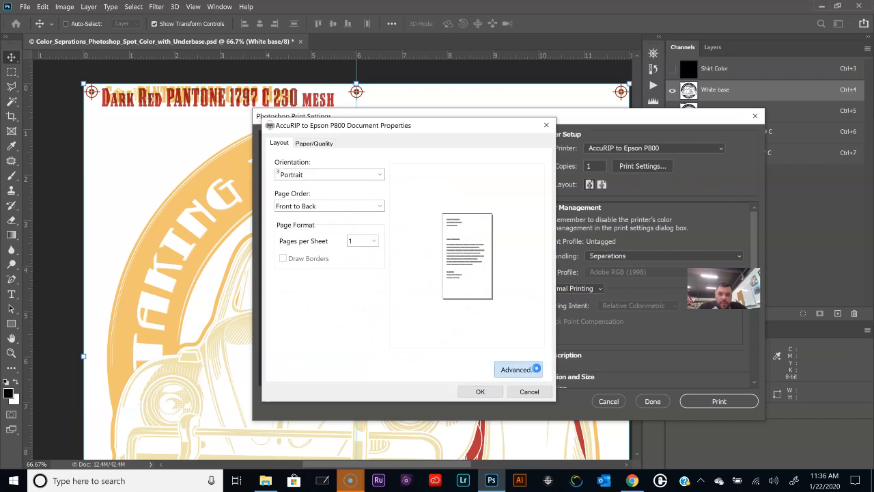
left_click(516, 369)
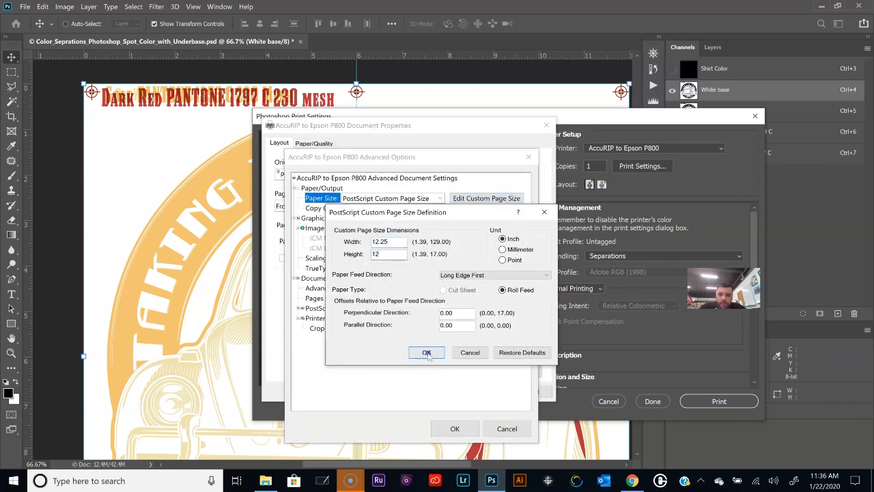
left_click(426, 352)
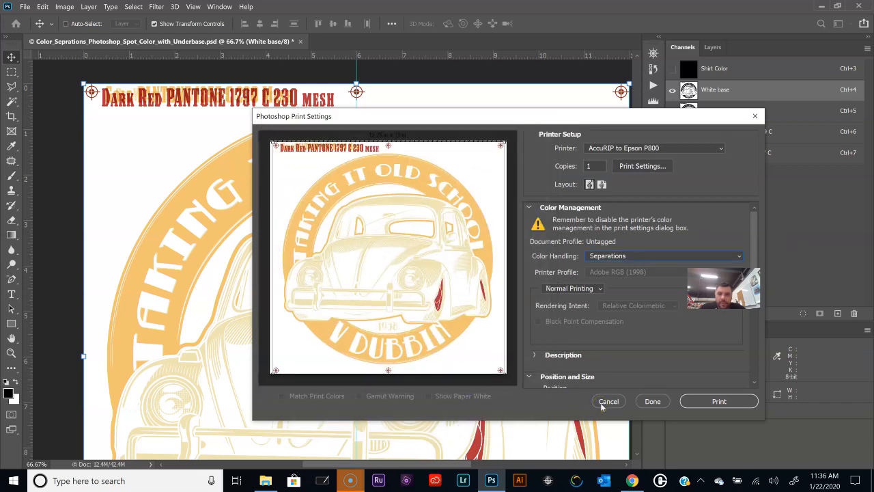
mouse_move(516, 353)
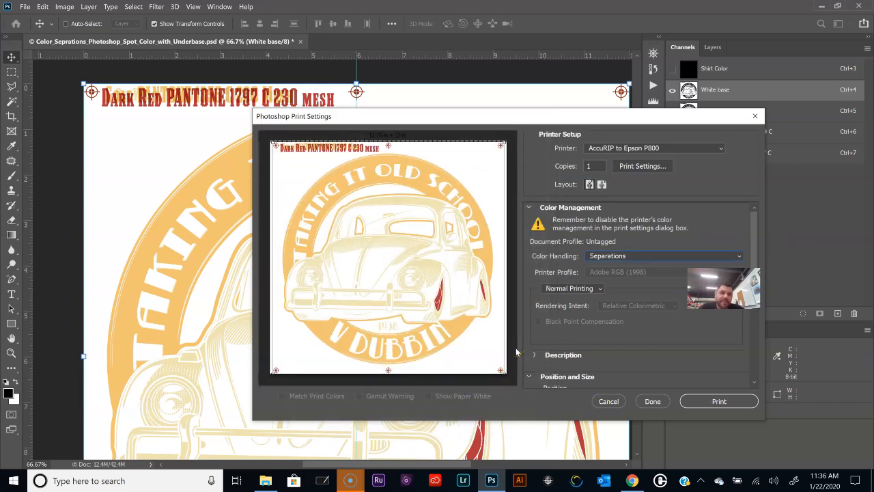